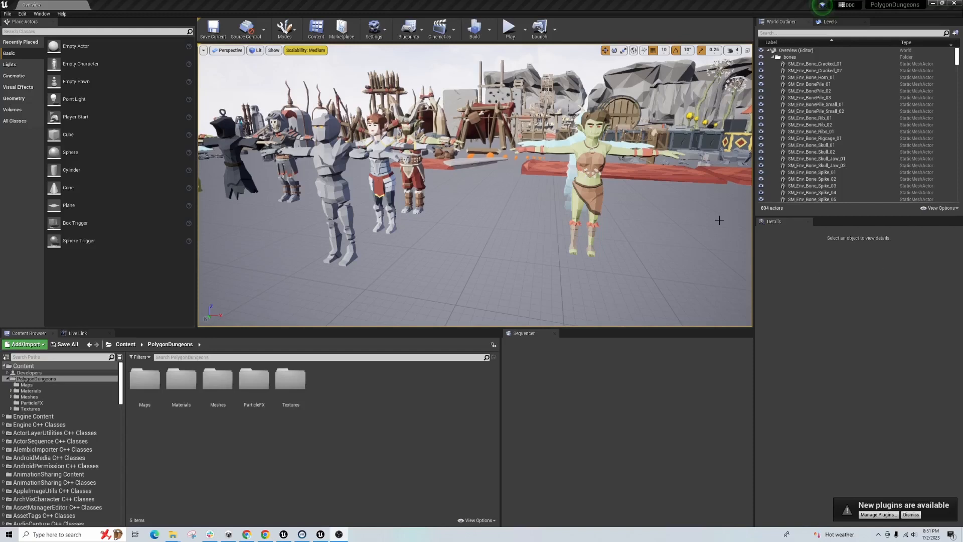
pyautogui.moveTo(461, 310)
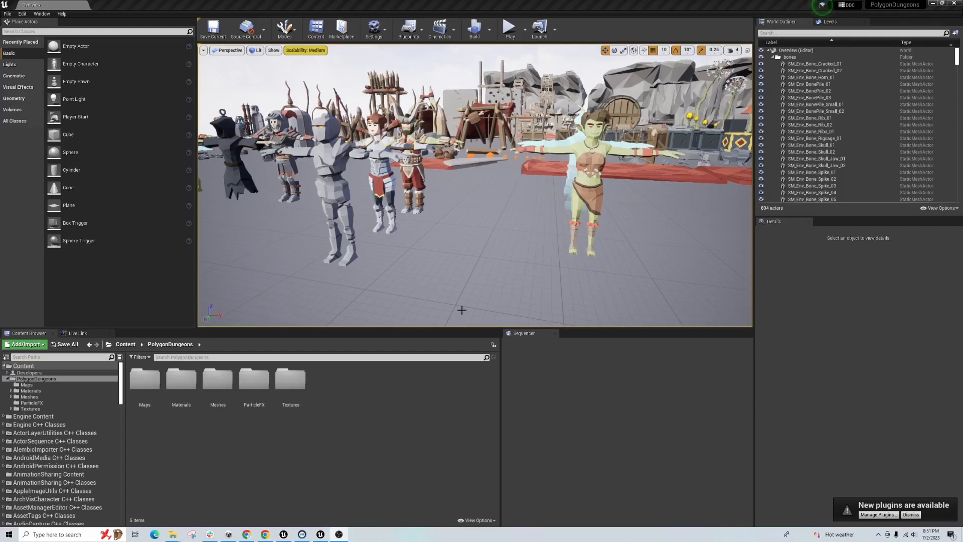
pyautogui.moveTo(460, 300)
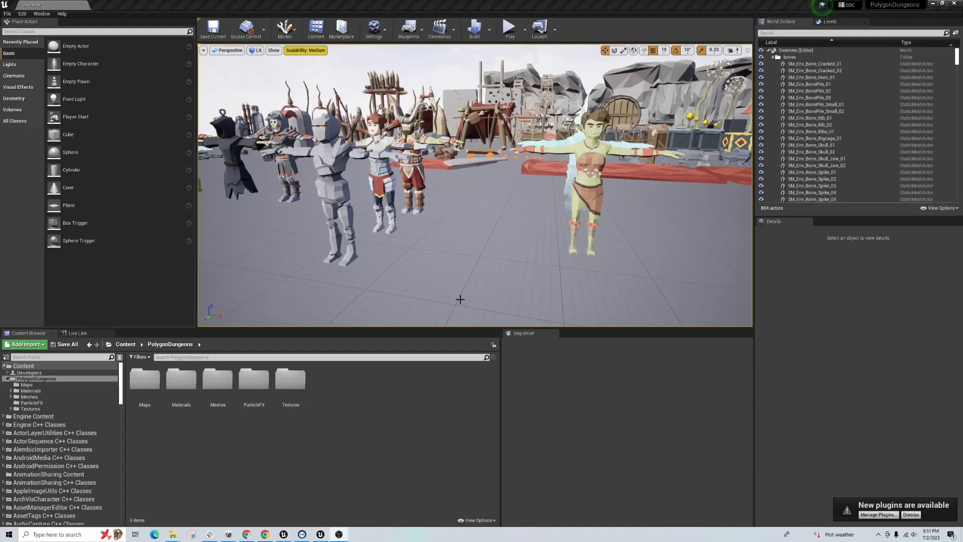
pyautogui.moveTo(469, 283)
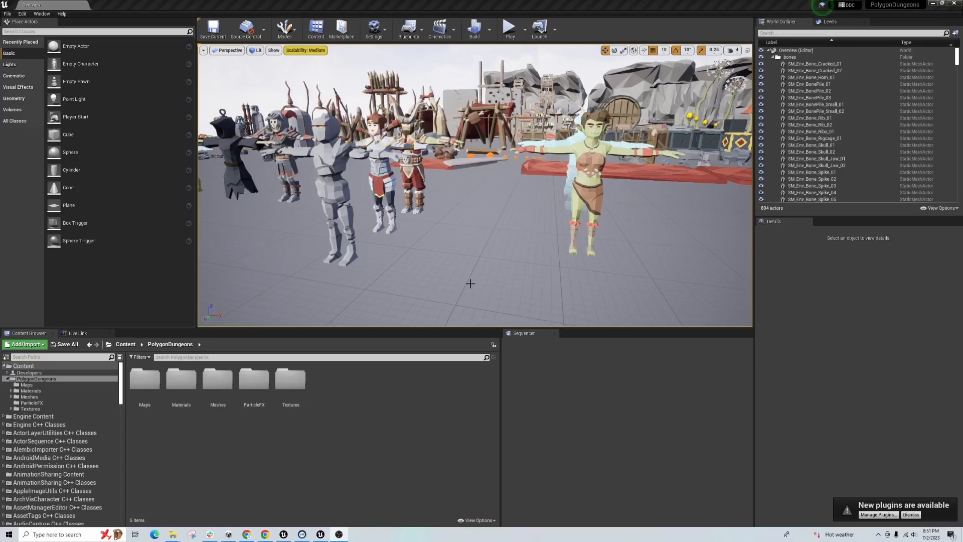
pyautogui.moveTo(468, 258)
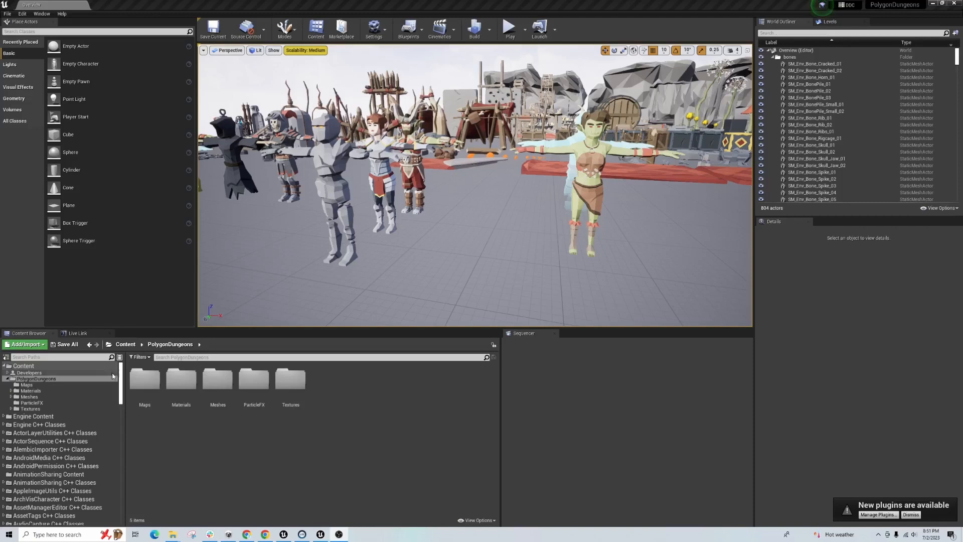
pyautogui.moveTo(293, 336)
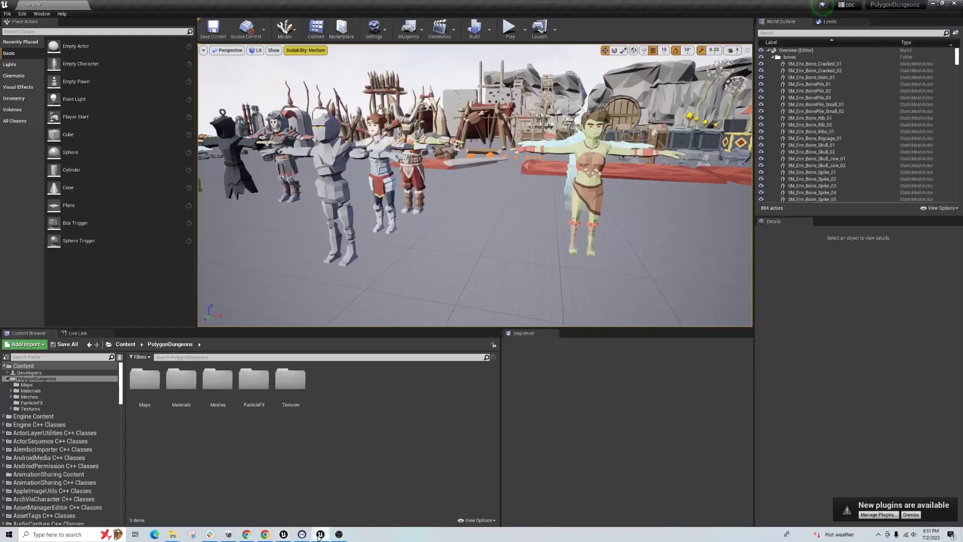
# Step: Migrate the PolygonDungeons folder into the UE5ToSynty project's Content folder
pyautogui.rightClick(33, 378)
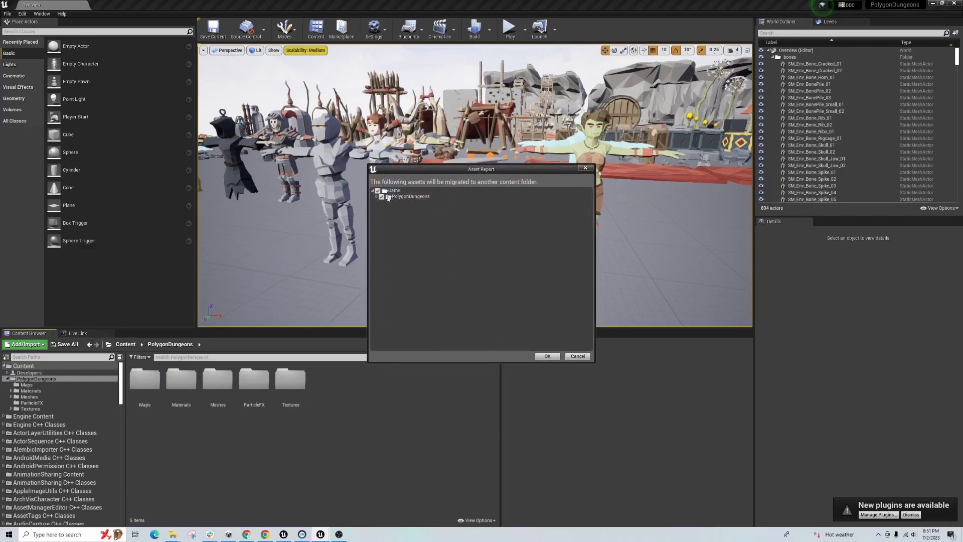
pyautogui.click(547, 355)
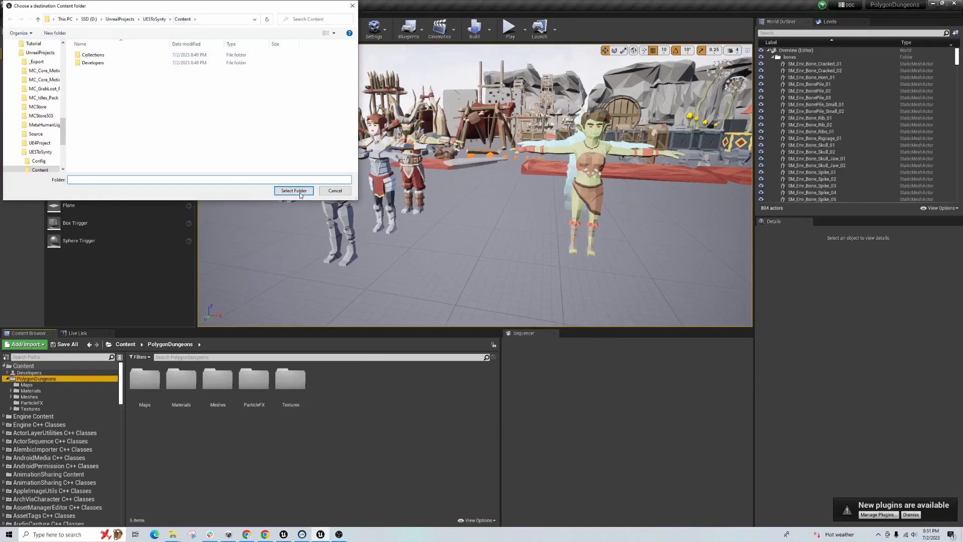
pyautogui.click(293, 190)
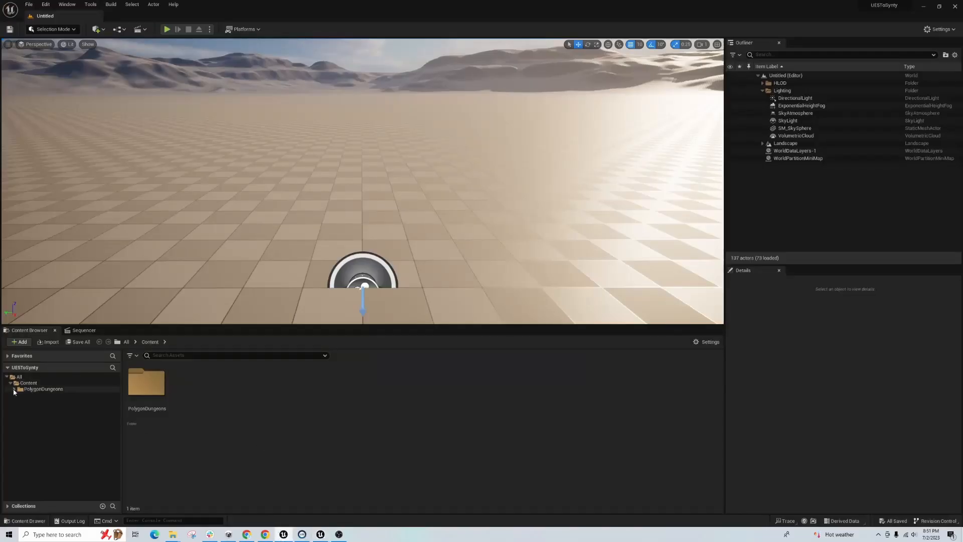
# Step: Expand PolygonDungeons and browse its Meshes folder (Characters, Environments, FX, Items, Props, Weapons)
pyautogui.click(14, 389)
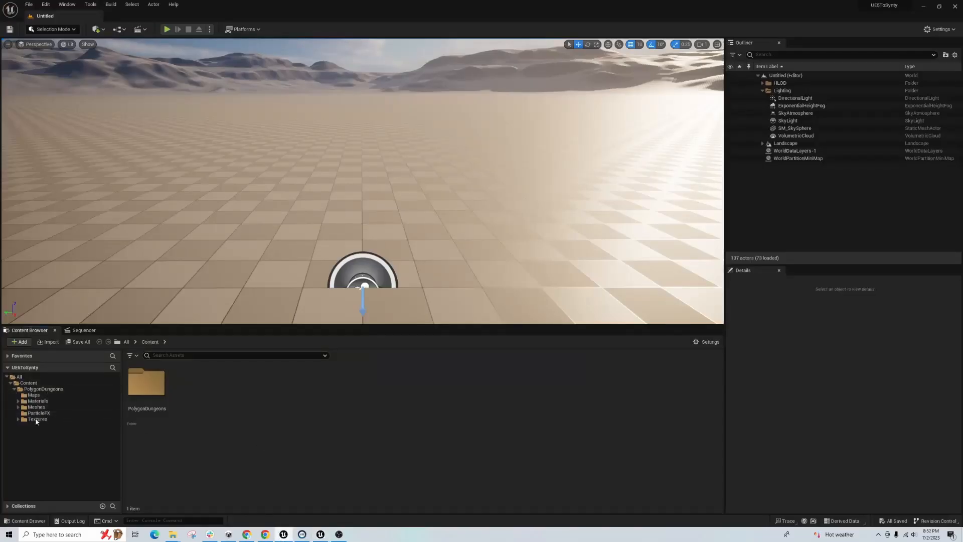
pyautogui.click(36, 406)
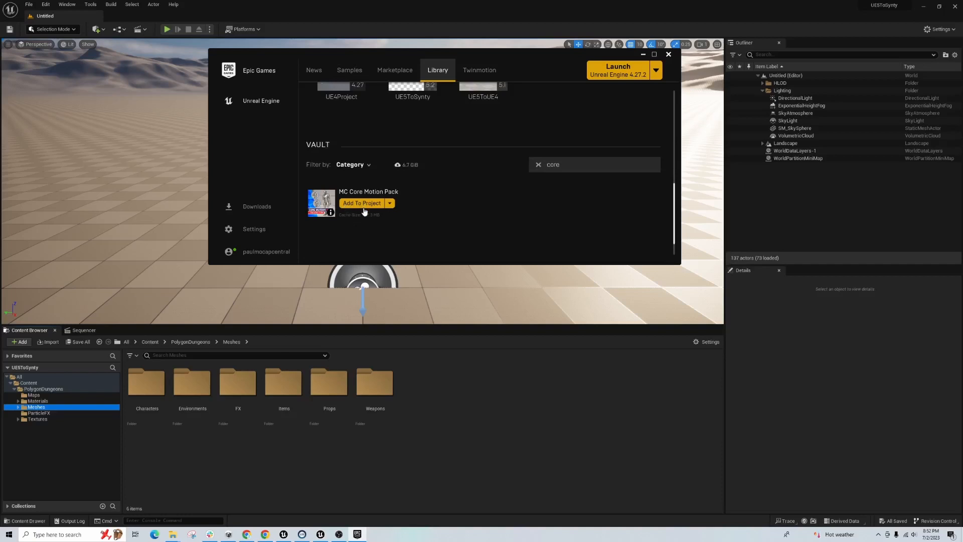
# Step: Add the MC Core Motion Pack to UE5ToSynty from the vault, then close the launcher
pyautogui.click(361, 203)
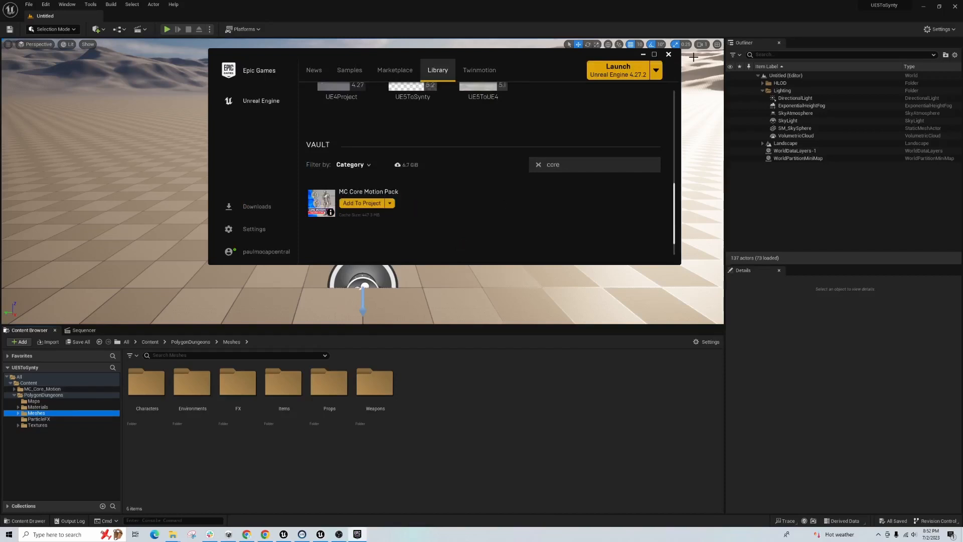
pyautogui.click(668, 54)
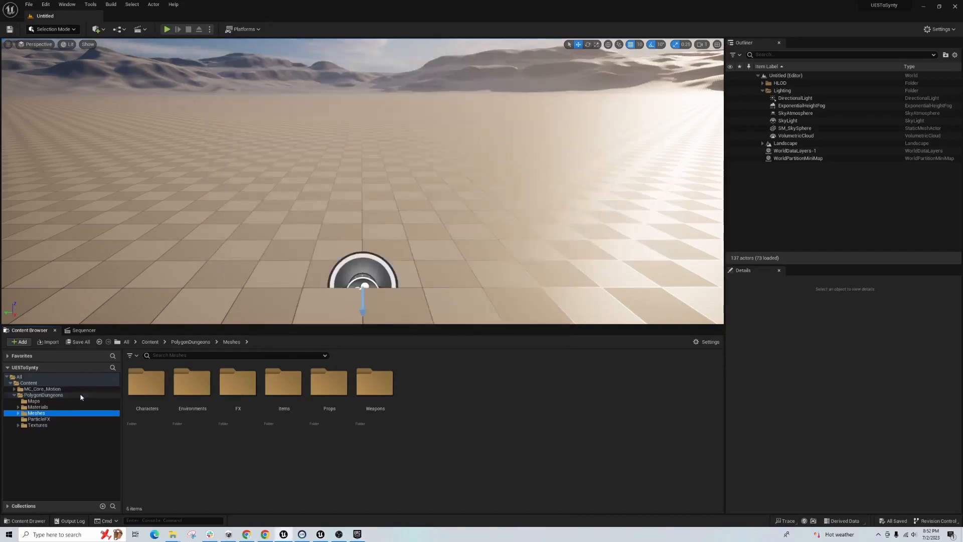
# Step: Duplicate RTG_Mannequin from MC_Core_Motion Rigs as RTG_MannequinUE5ToSynty inside PolygonDungeons
pyautogui.click(16, 388)
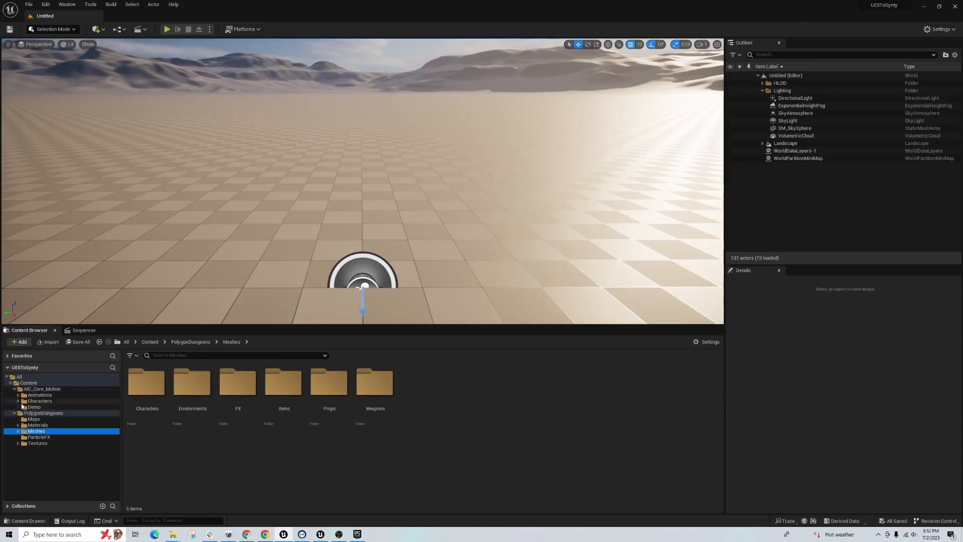
pyautogui.click(17, 400)
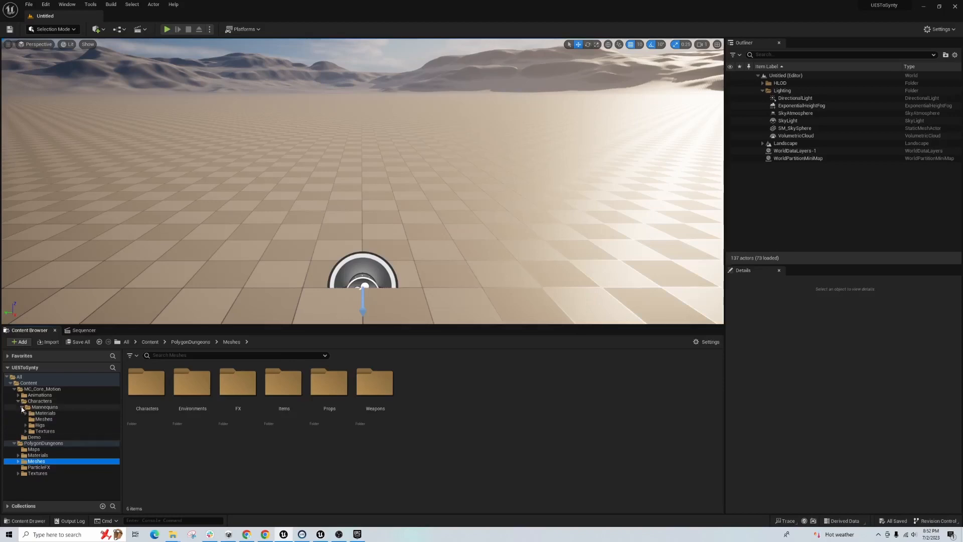
pyautogui.click(38, 425)
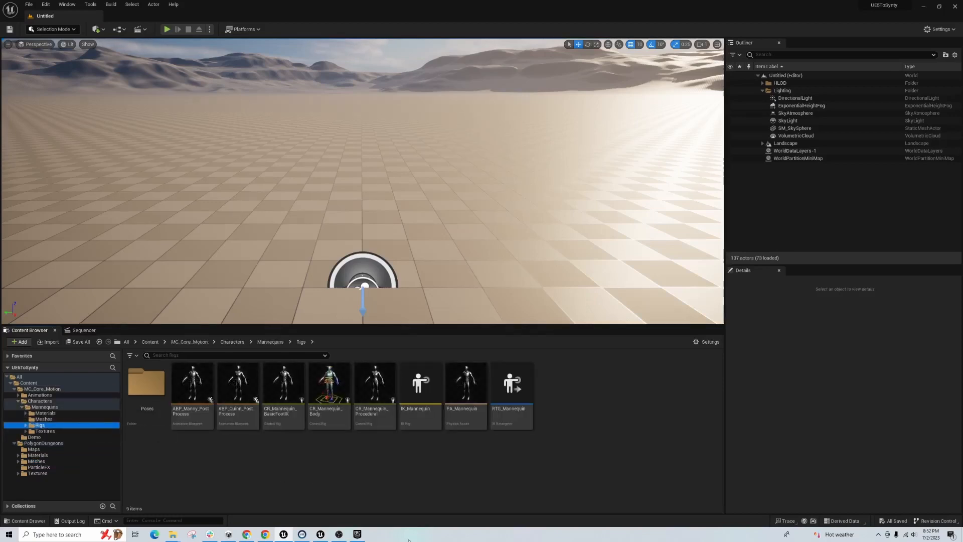
pyautogui.click(512, 384)
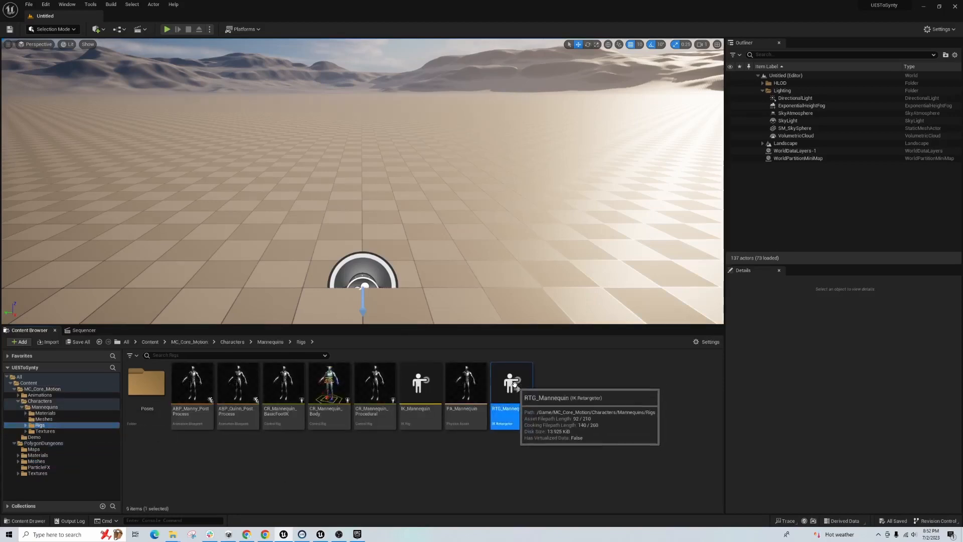
pyautogui.rightClick(509, 384)
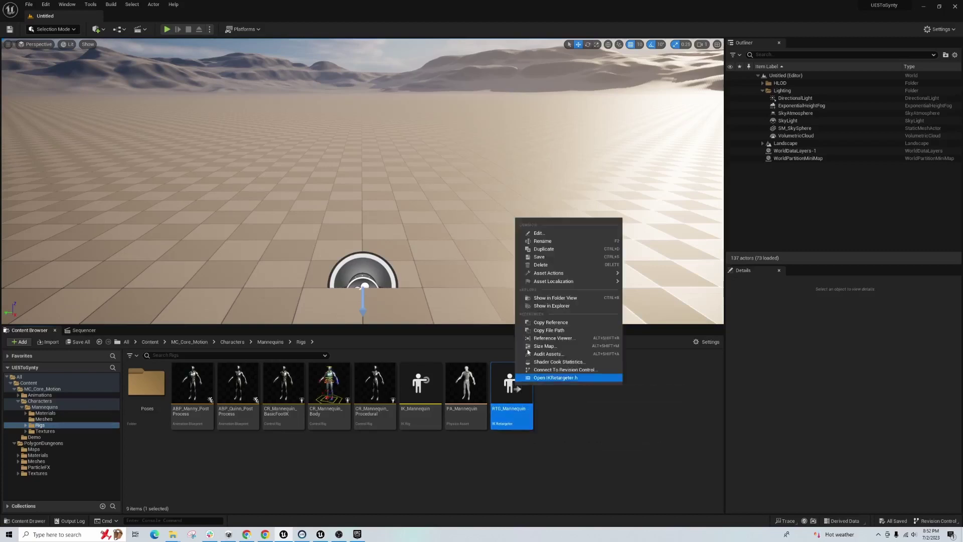
pyautogui.moveTo(547, 251)
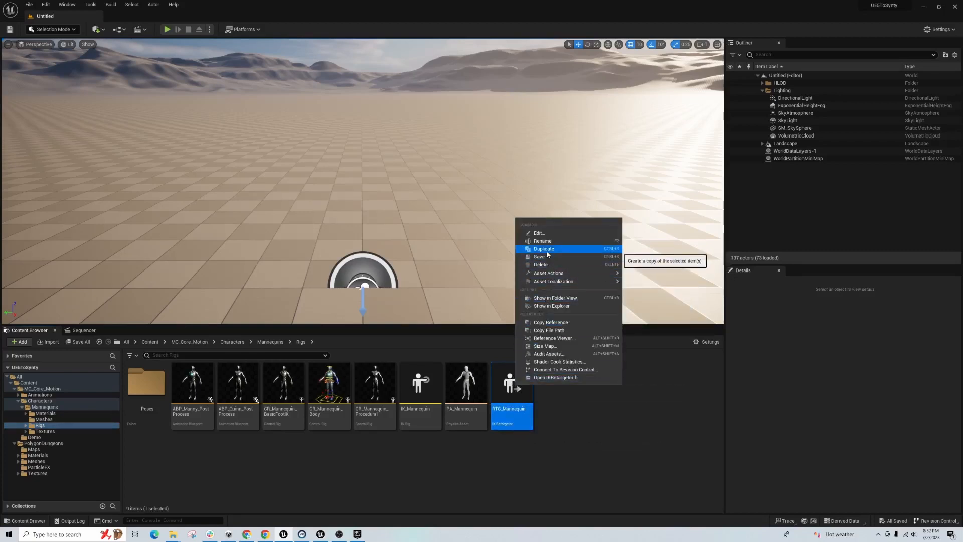
pyautogui.click(543, 249)
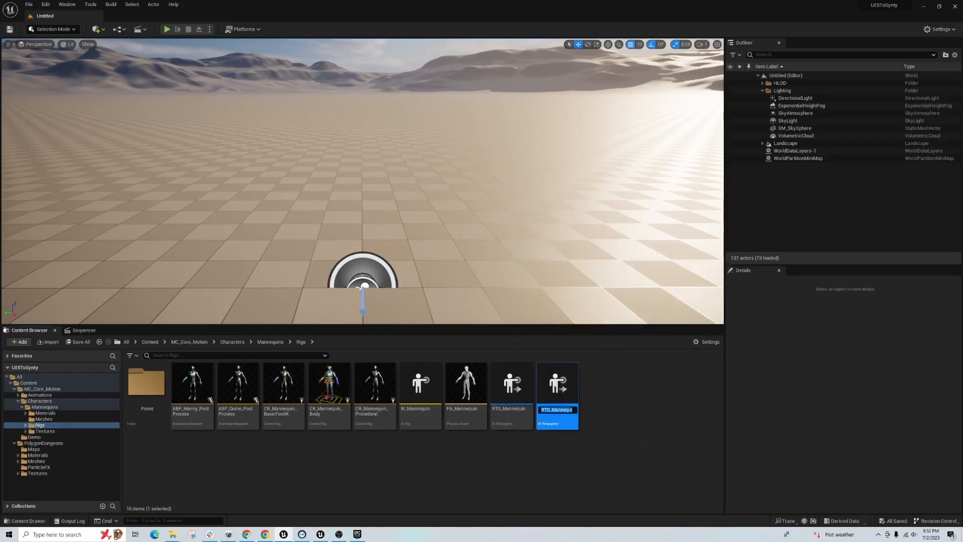
pyautogui.write('G_Mannequin1')
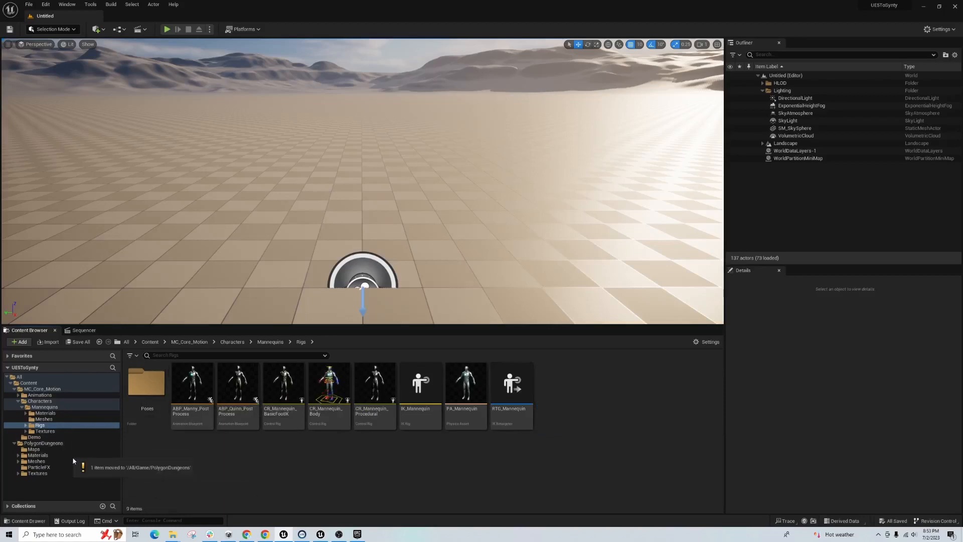
pyautogui.click(44, 443)
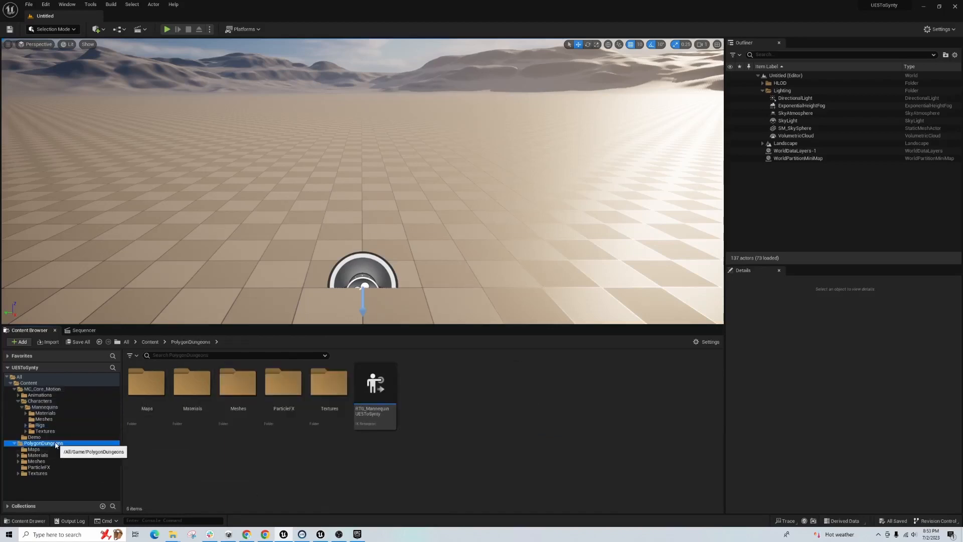
pyautogui.click(374, 384)
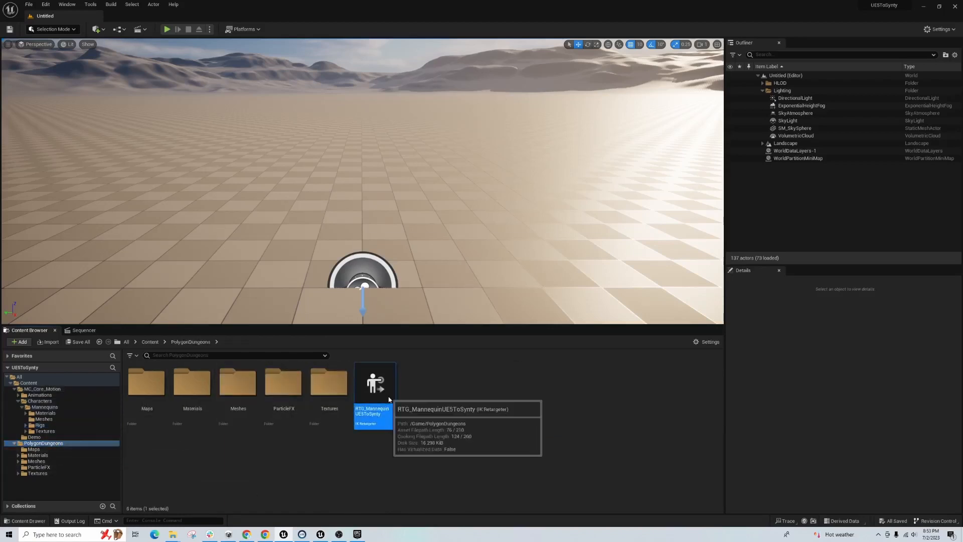
pyautogui.doubleClick(374, 382)
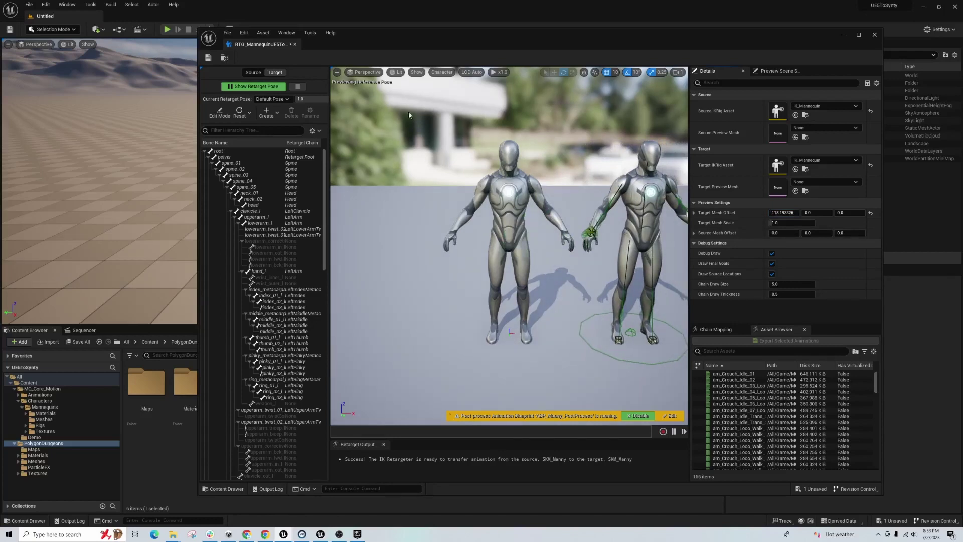
pyautogui.click(854, 159)
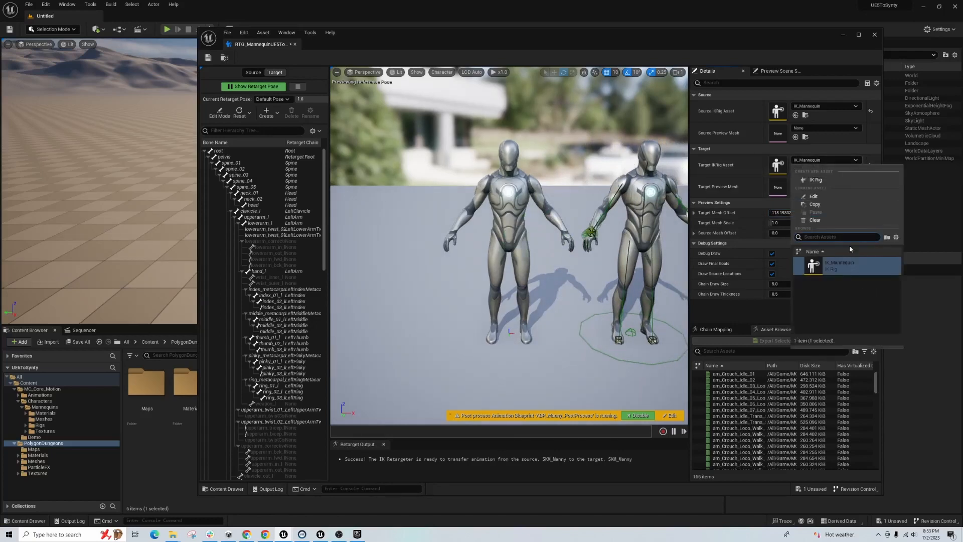
pyautogui.moveTo(857, 272)
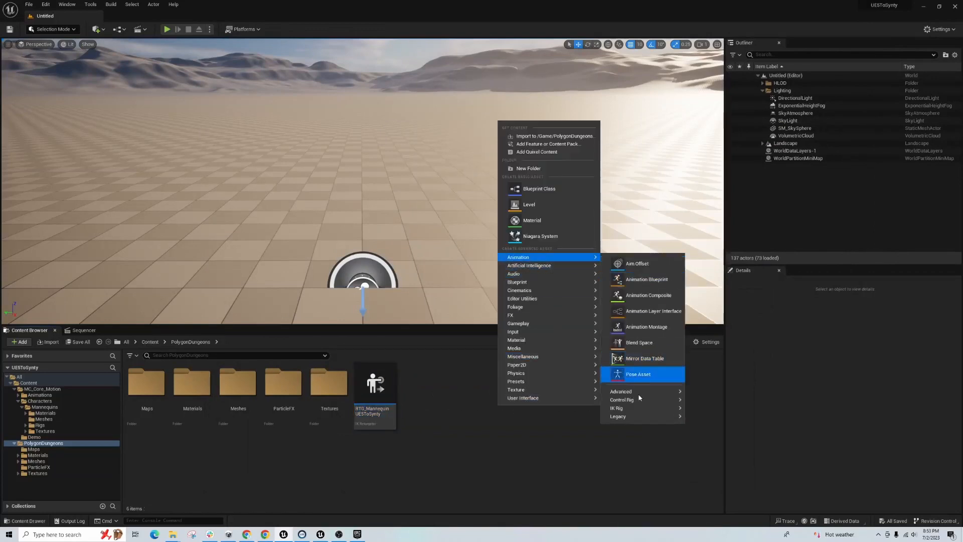
pyautogui.moveTo(626, 407)
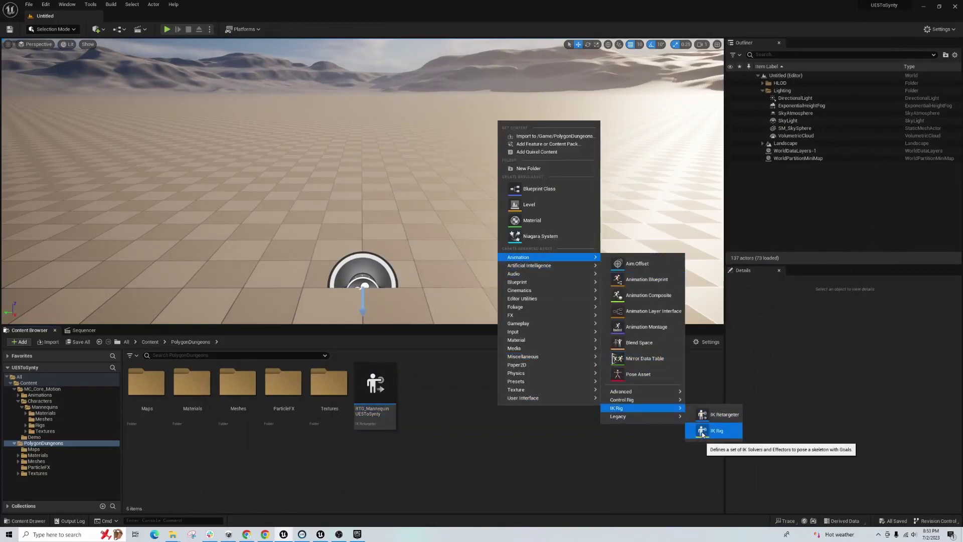
# Step: Create and open IKRig_Synty with SK_Character_Hero_Knight_Male as its preview skeletal mesh
pyautogui.click(716, 430)
pyautogui.write('IKRig_Synty')
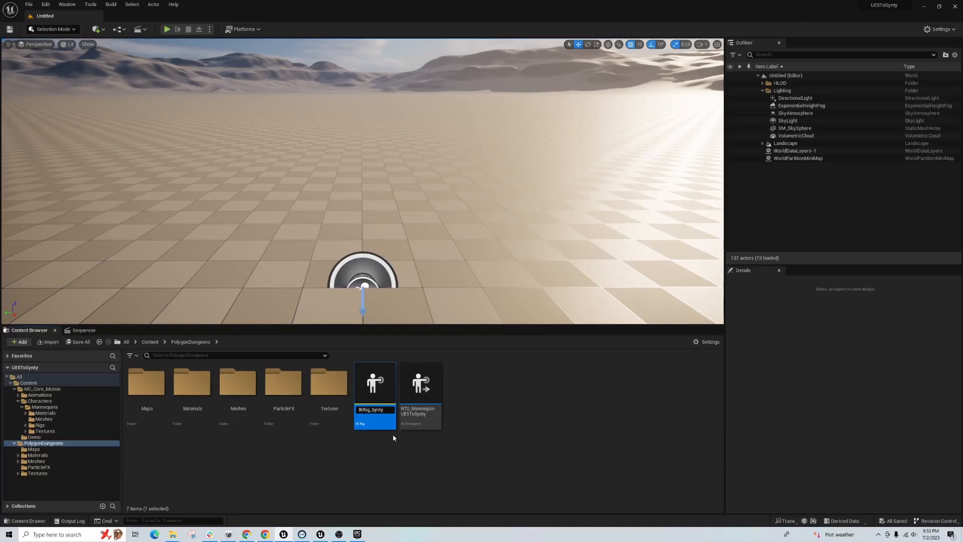
pyautogui.doubleClick(374, 383)
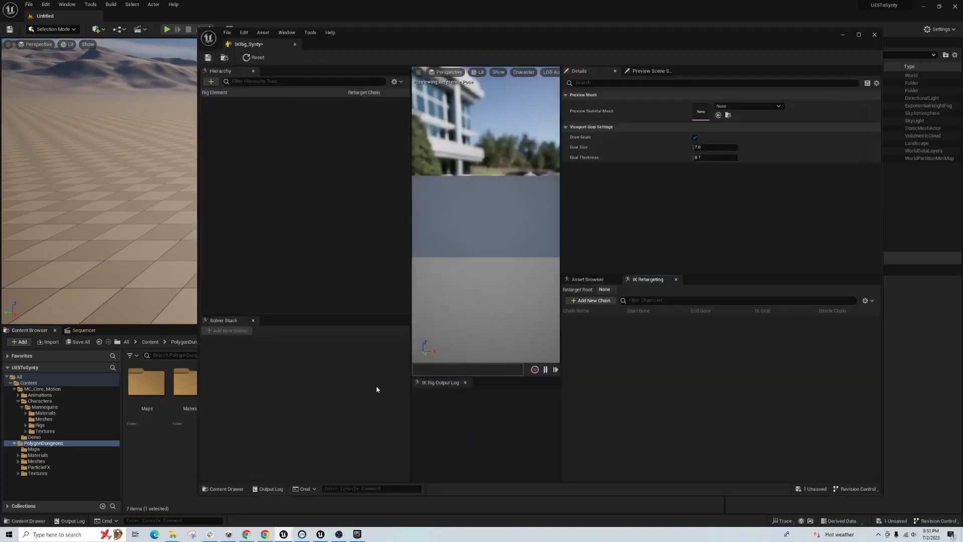
pyautogui.click(778, 106)
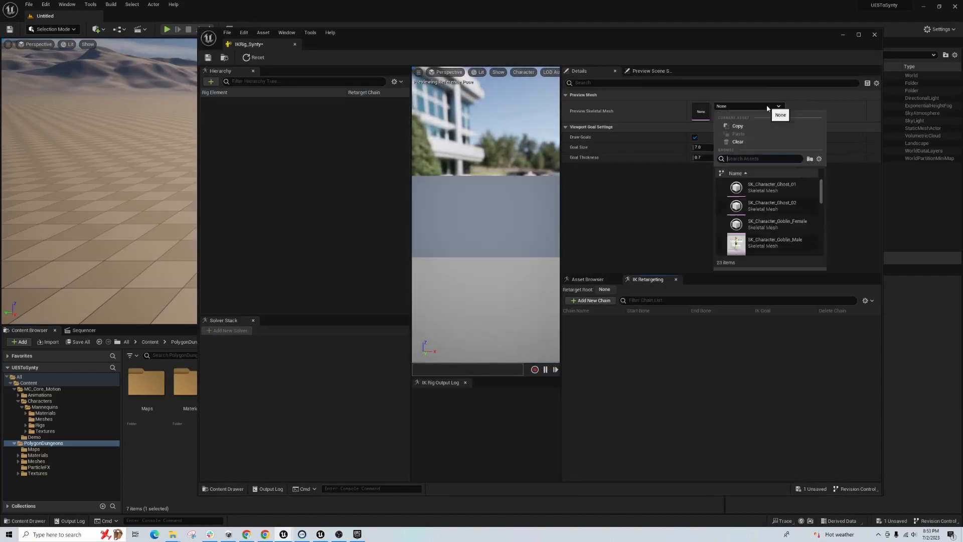
pyautogui.scroll(-3)
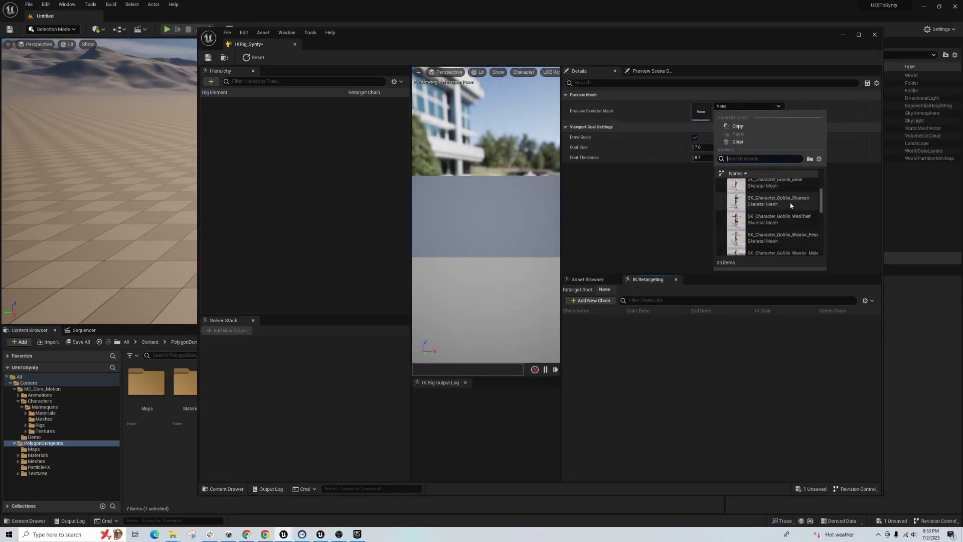
pyautogui.click(780, 244)
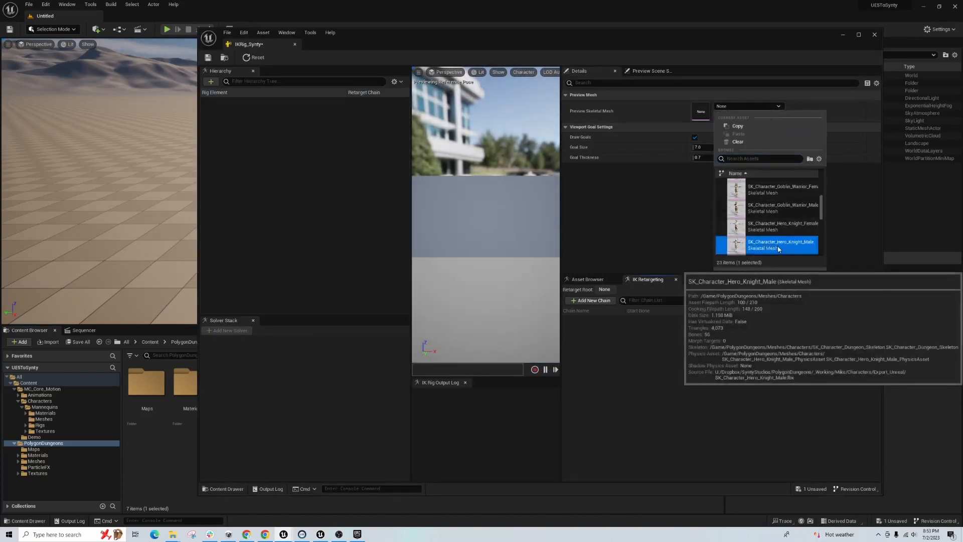
pyautogui.doubleClick(780, 244)
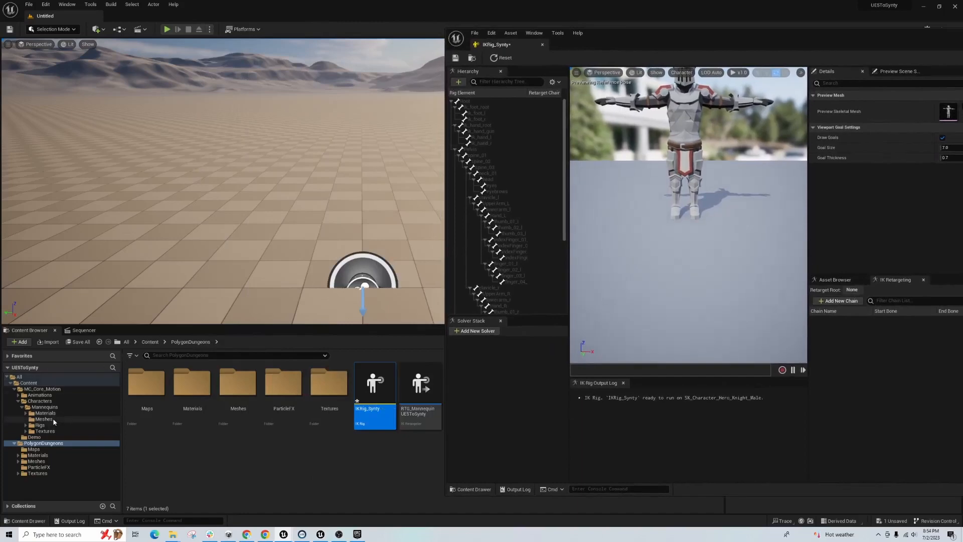
# Step: Open IK_Mannequin from the mannequin Rigs folder and review its retarget chains
pyautogui.click(45, 418)
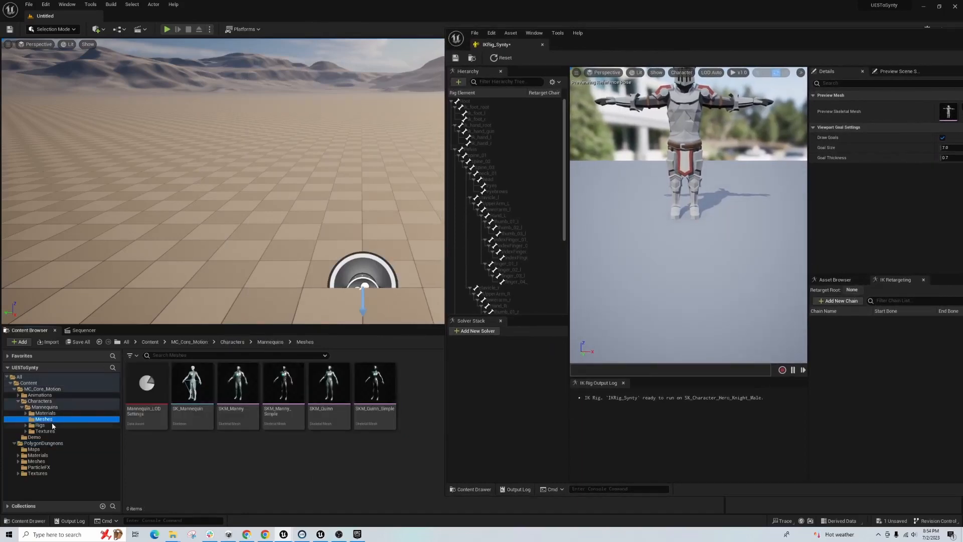
pyautogui.click(41, 425)
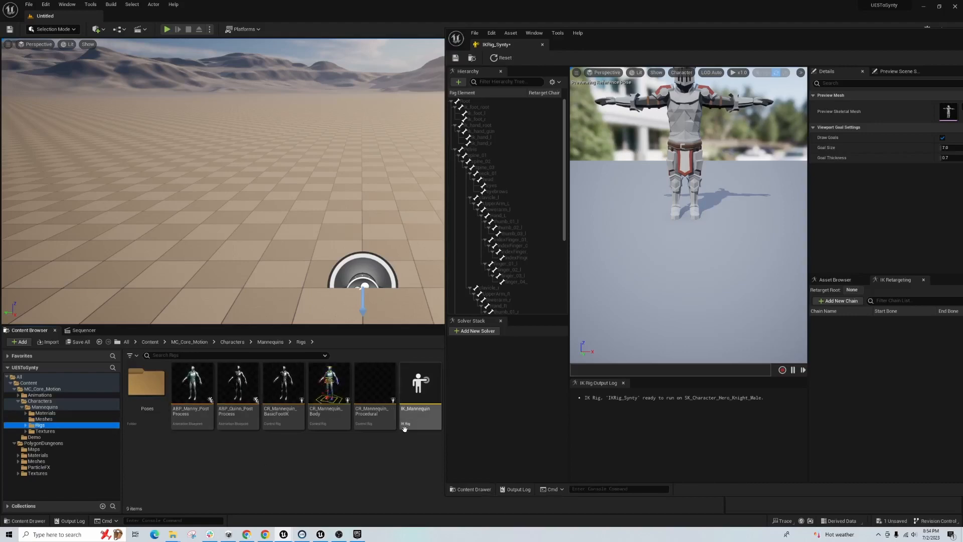
pyautogui.click(420, 392)
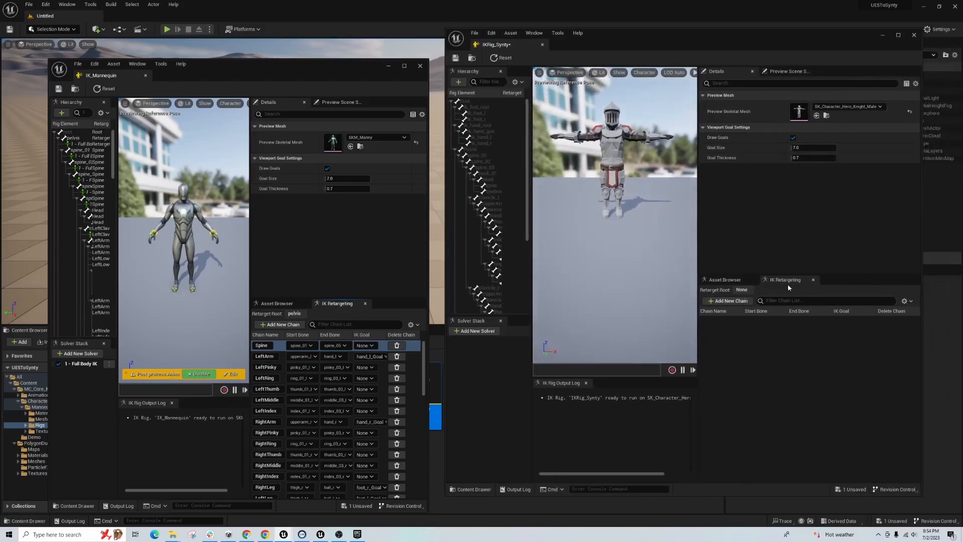
pyautogui.moveTo(331, 319)
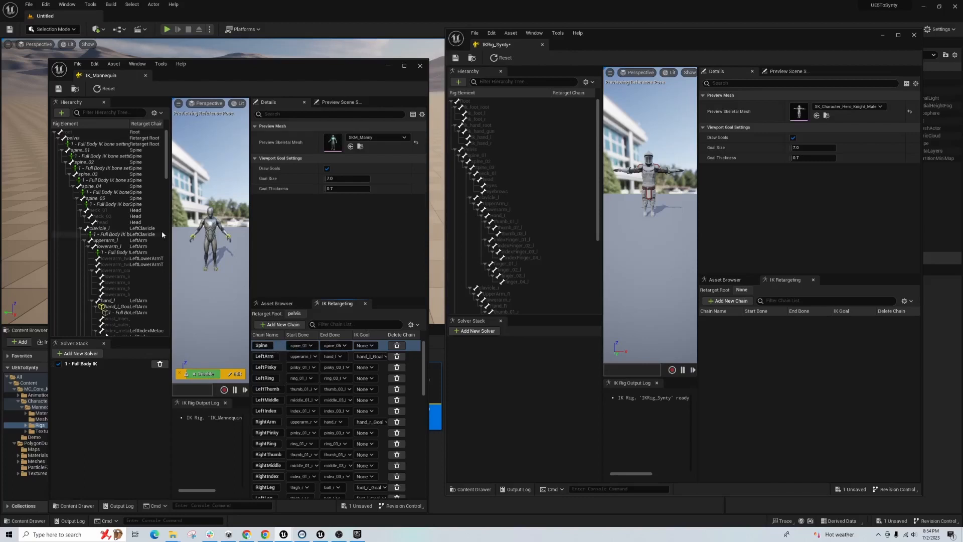
pyautogui.scroll(-3)
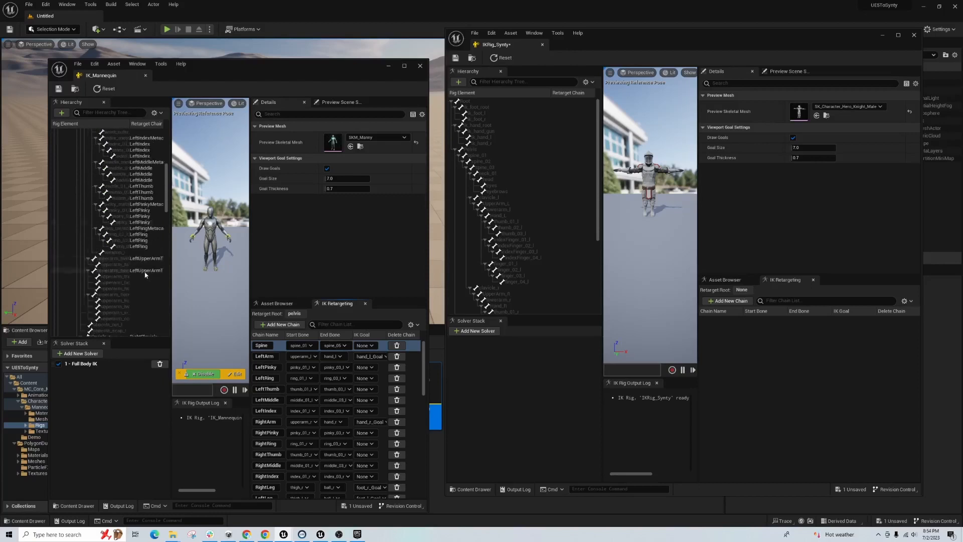
pyautogui.scroll(-3)
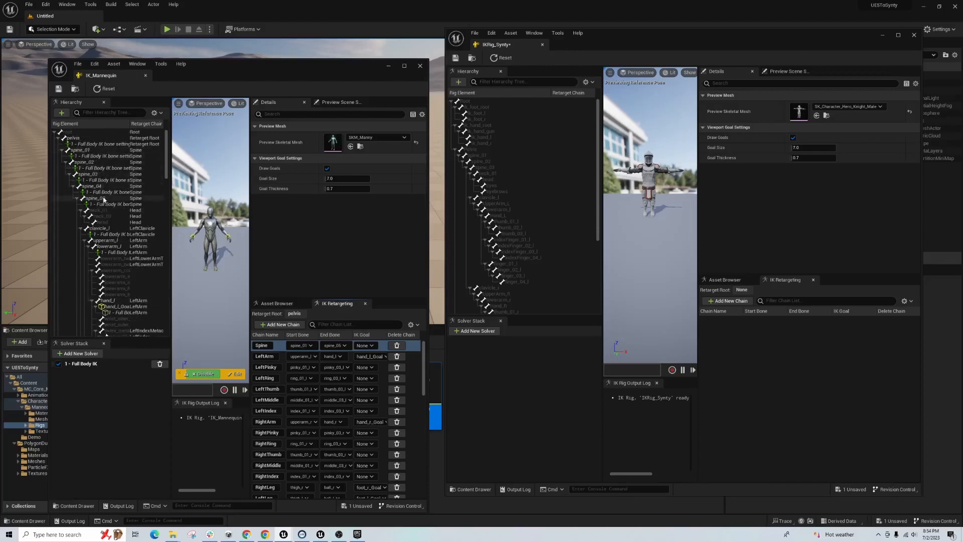
# Step: Add a Spine retarget chain from spine_01 to spine_03 in IKRig_Synty
pyautogui.click(482, 155)
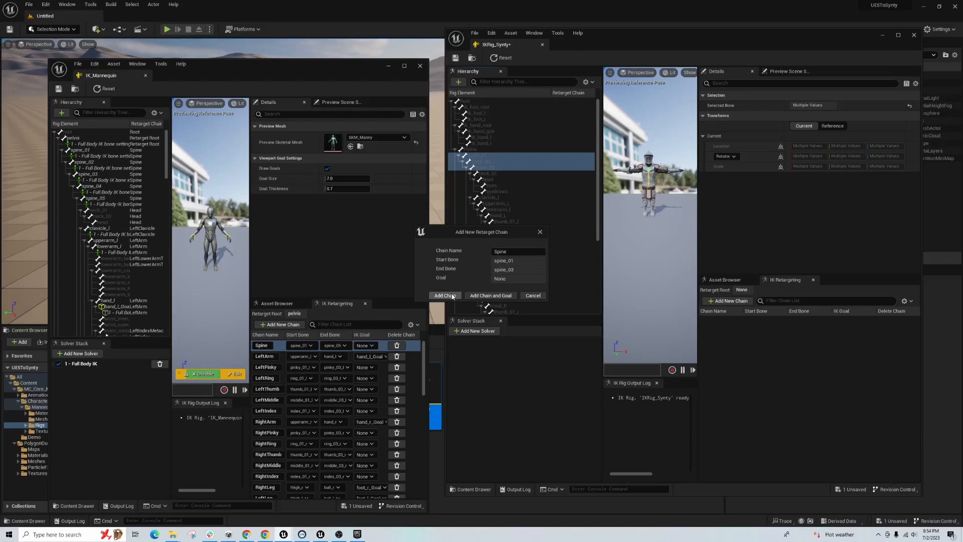
pyautogui.click(444, 296)
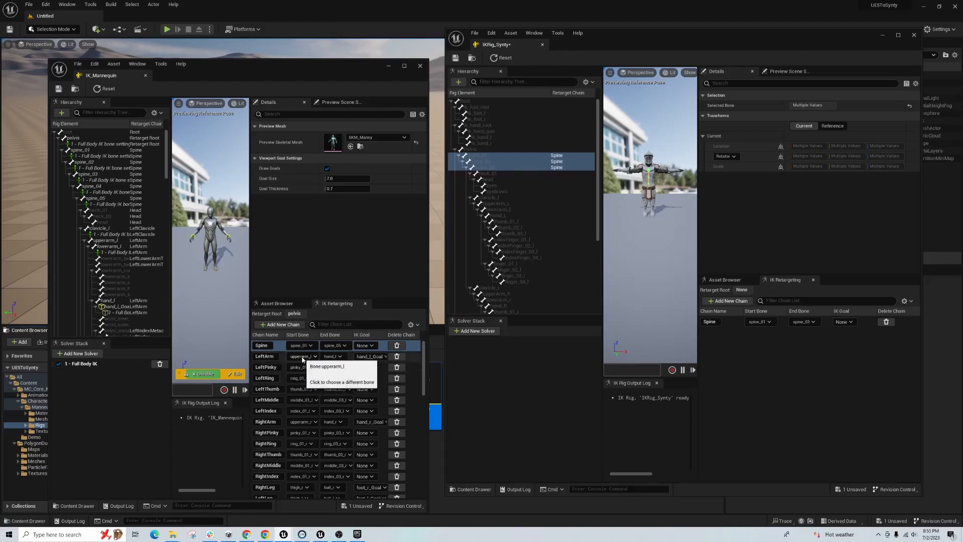
pyautogui.scroll(-3)
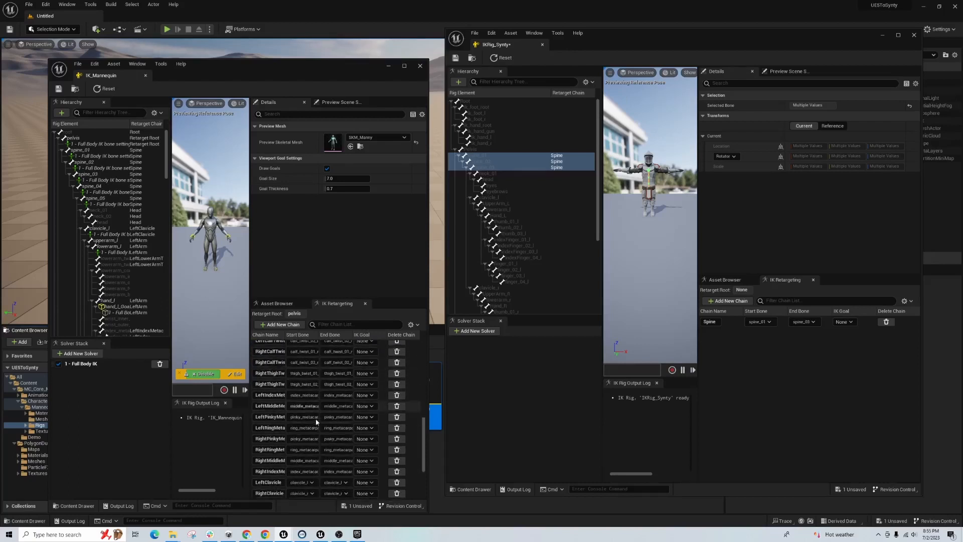
pyautogui.scroll(-3)
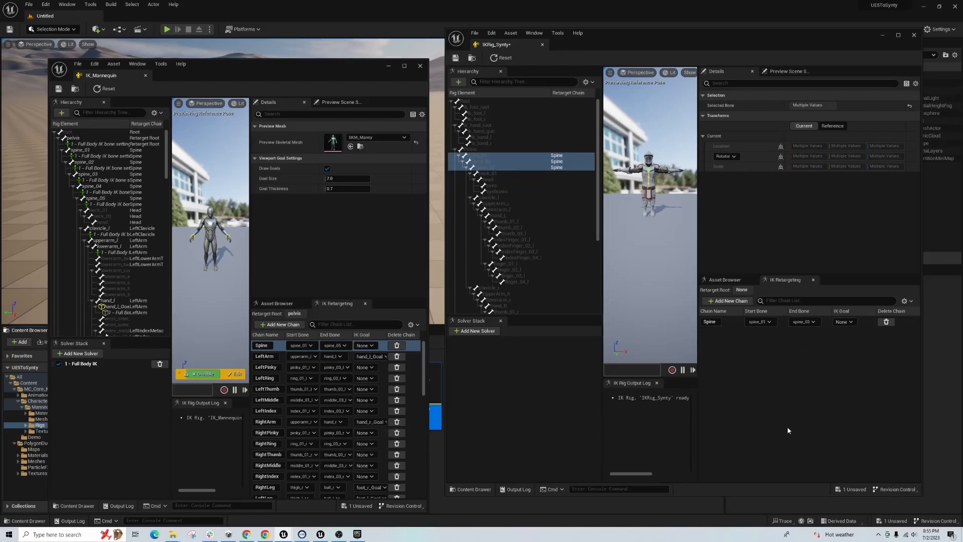
pyautogui.moveTo(839, 351)
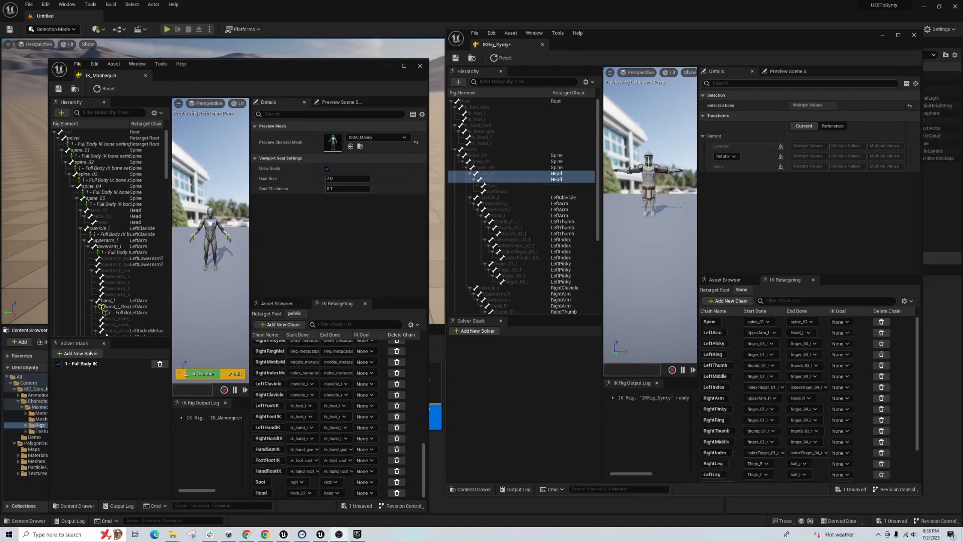
pyautogui.moveTo(594, 314)
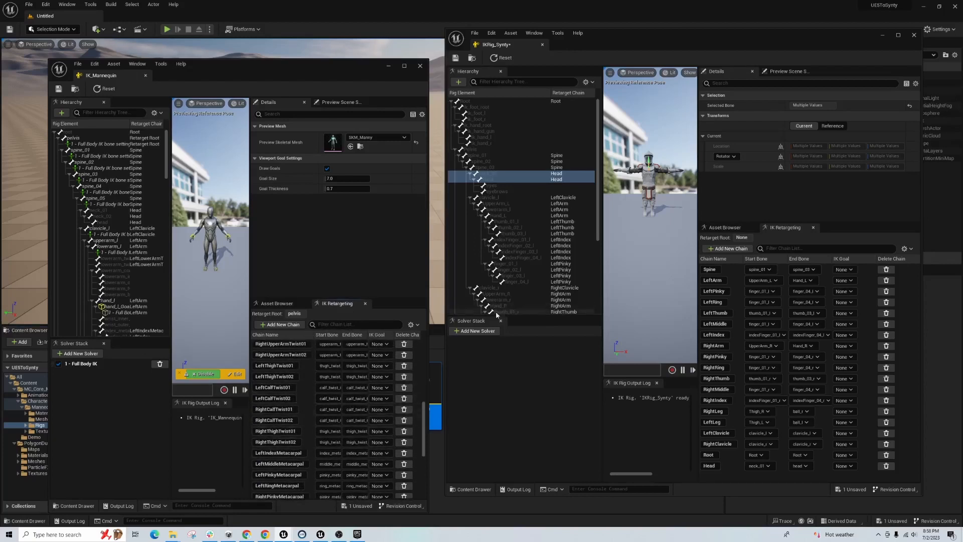
# Step: Scroll the IKRig_Synty chain list showing arm, finger, leg, clavicle, Root and Head chains
pyautogui.scroll(-3)
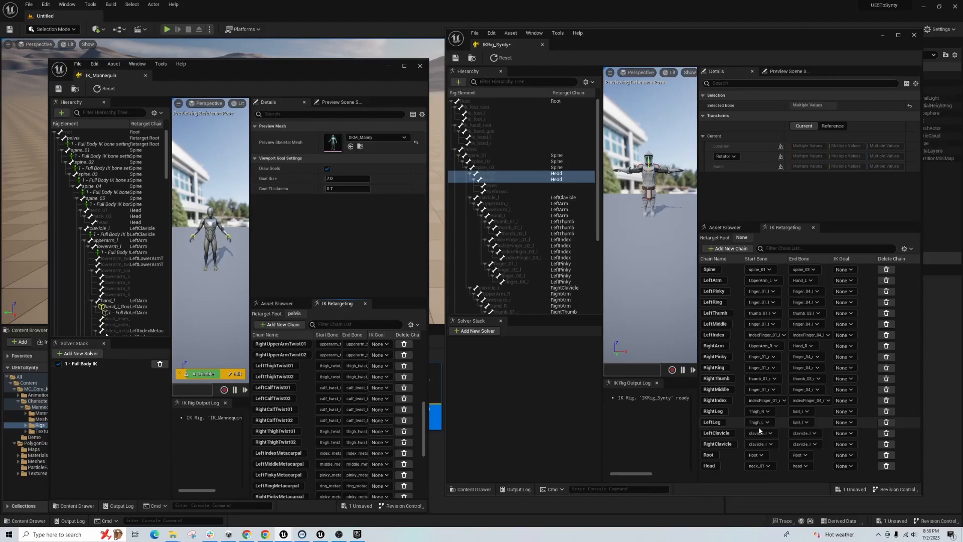
# Step: Set pelvis as IKRig_Synty's retarget root, matching the mannequin's pelvis root
pyautogui.click(73, 138)
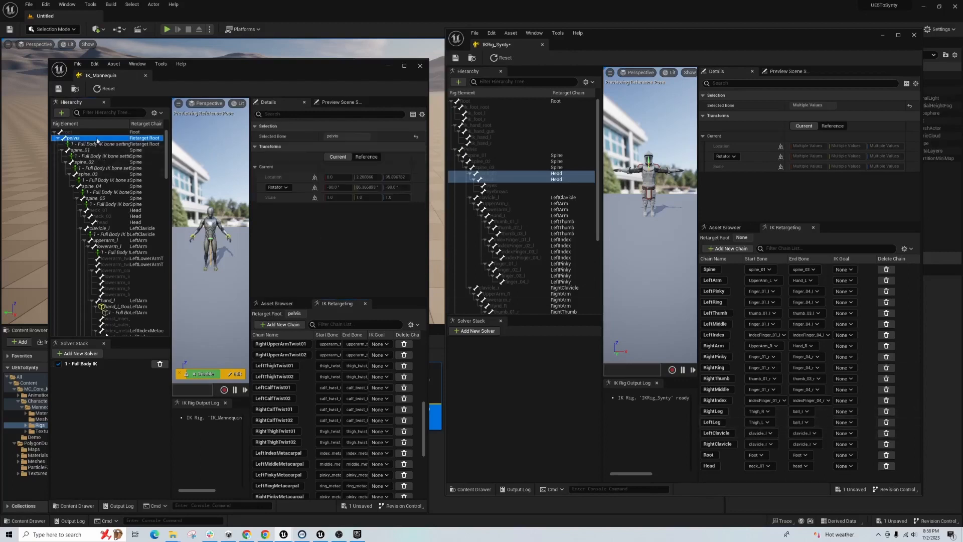
pyautogui.moveTo(370, 130)
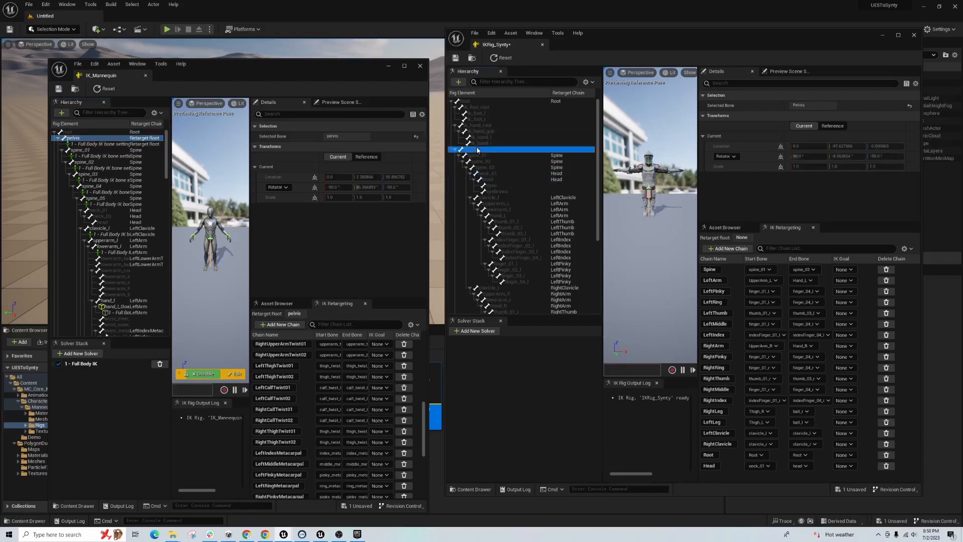
pyautogui.rightClick(478, 149)
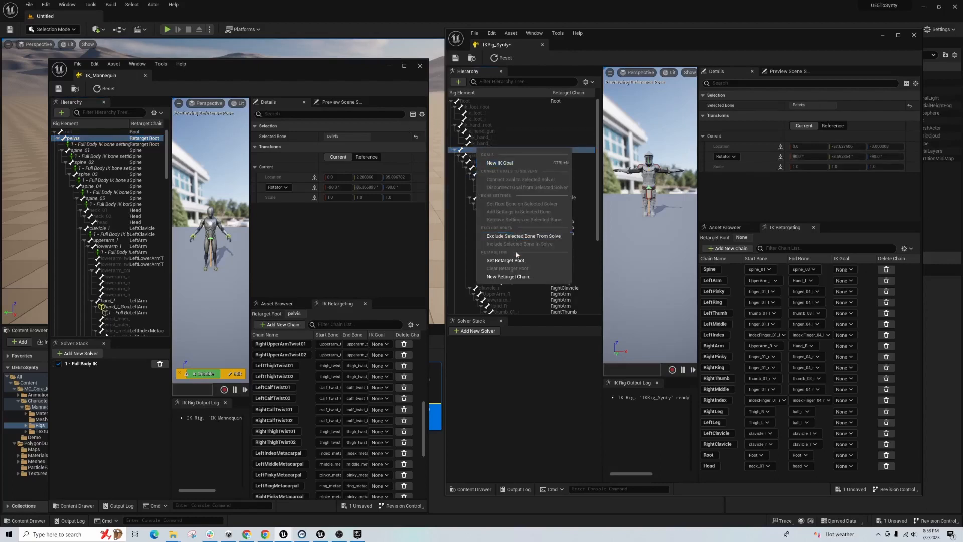
pyautogui.click(505, 260)
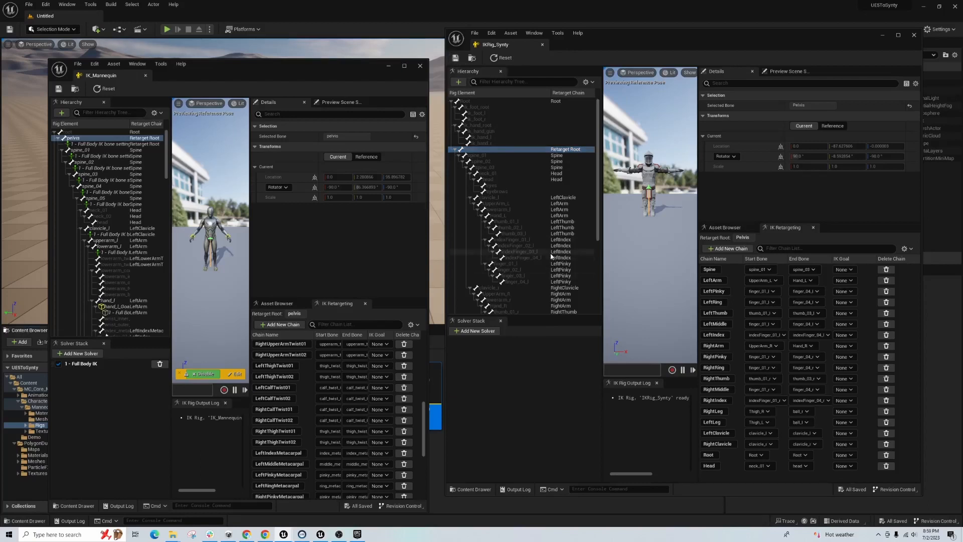
pyautogui.scroll(-3)
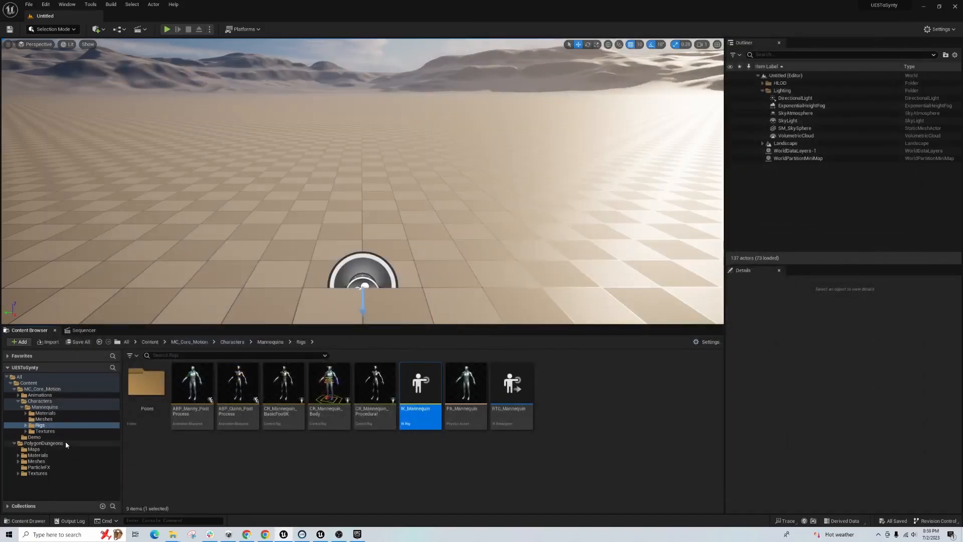
# Step: Open the RTG_MannequinUE5ToSynty retargeter from the PolygonDungeons folder
pyautogui.click(44, 443)
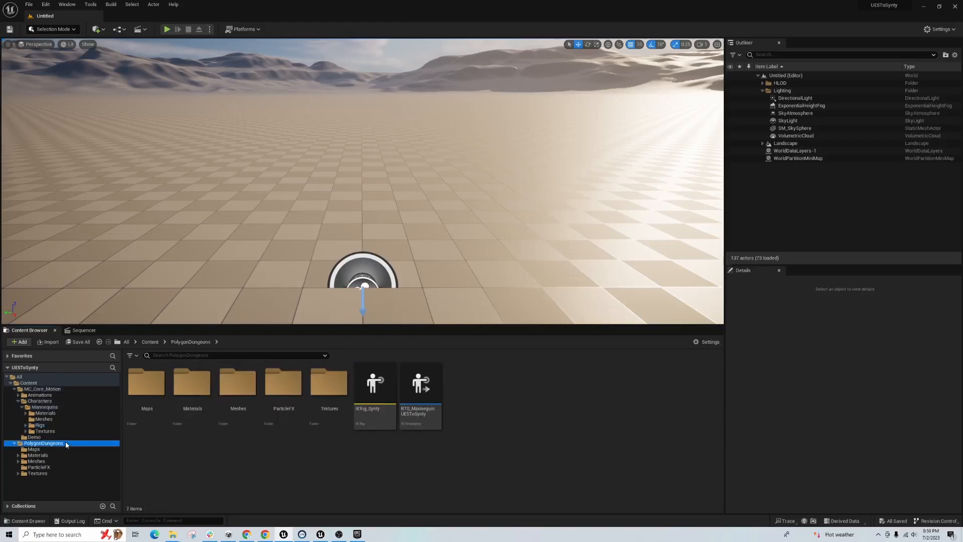
pyautogui.moveTo(414, 391)
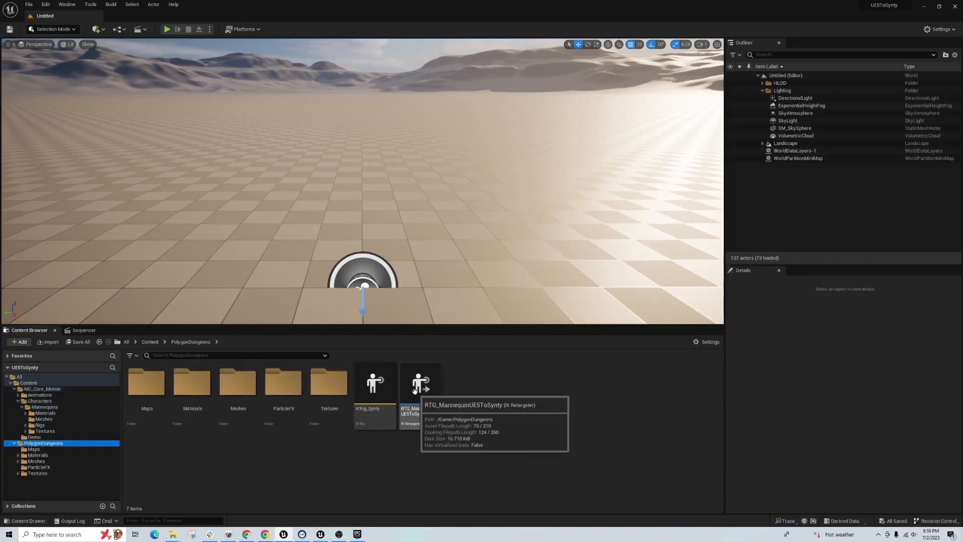
pyautogui.doubleClick(420, 381)
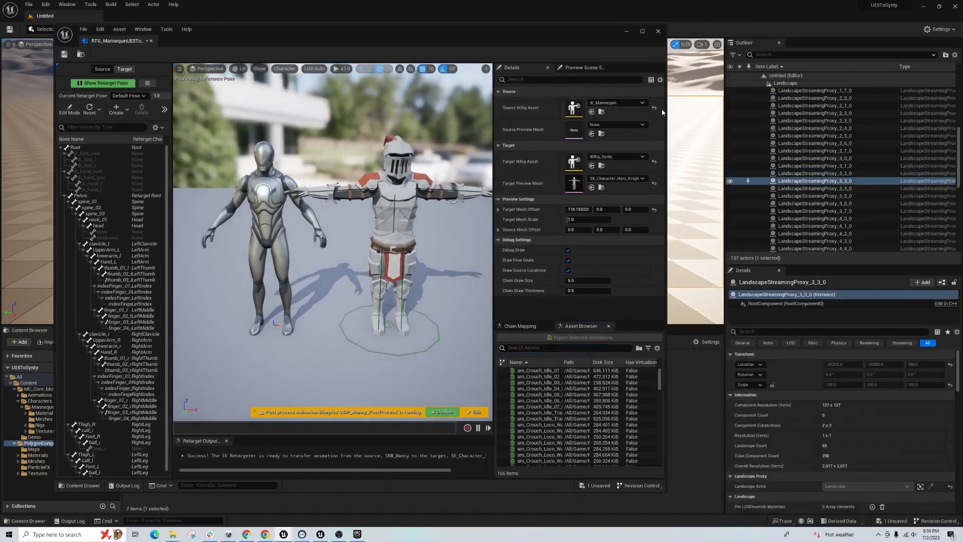
pyautogui.click(642, 31)
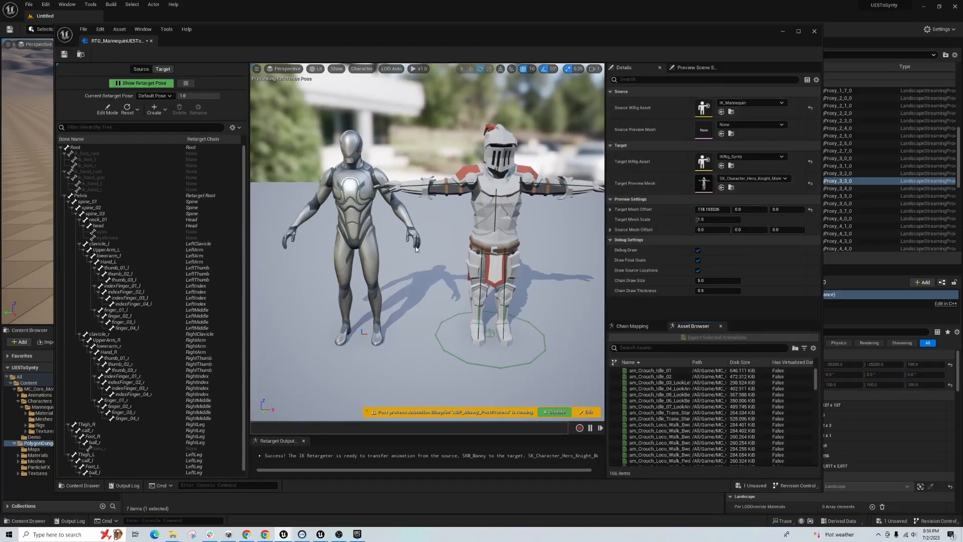
pyautogui.moveTo(362, 234)
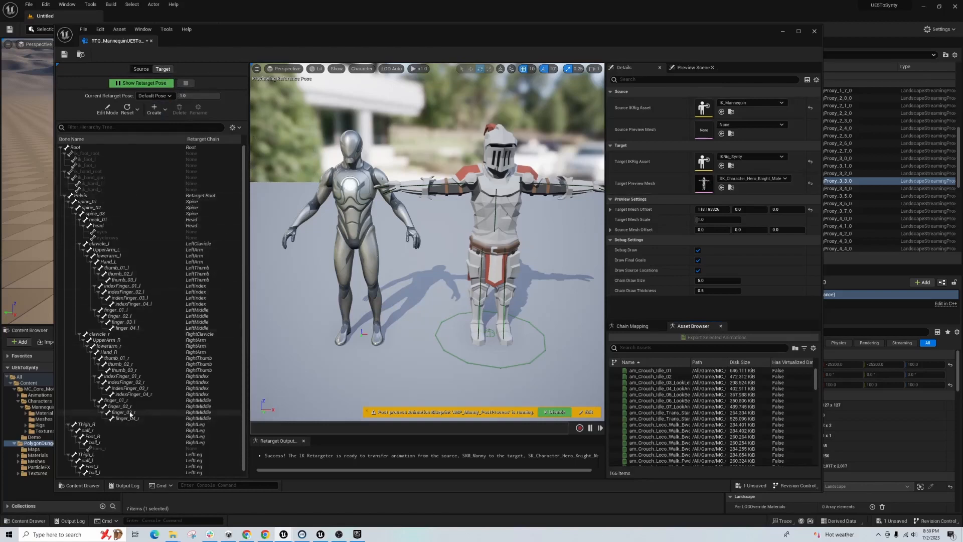
pyautogui.moveTo(556, 325)
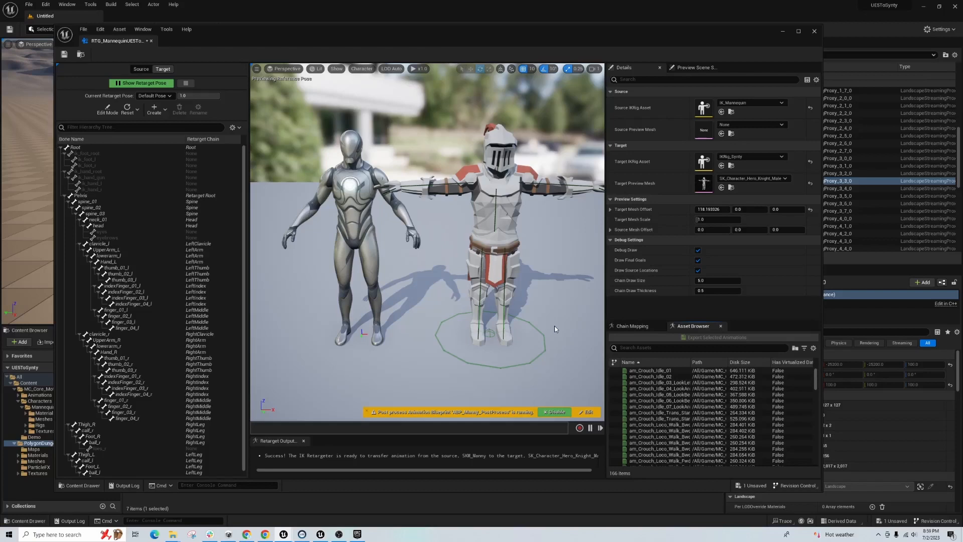
pyautogui.moveTo(554, 327)
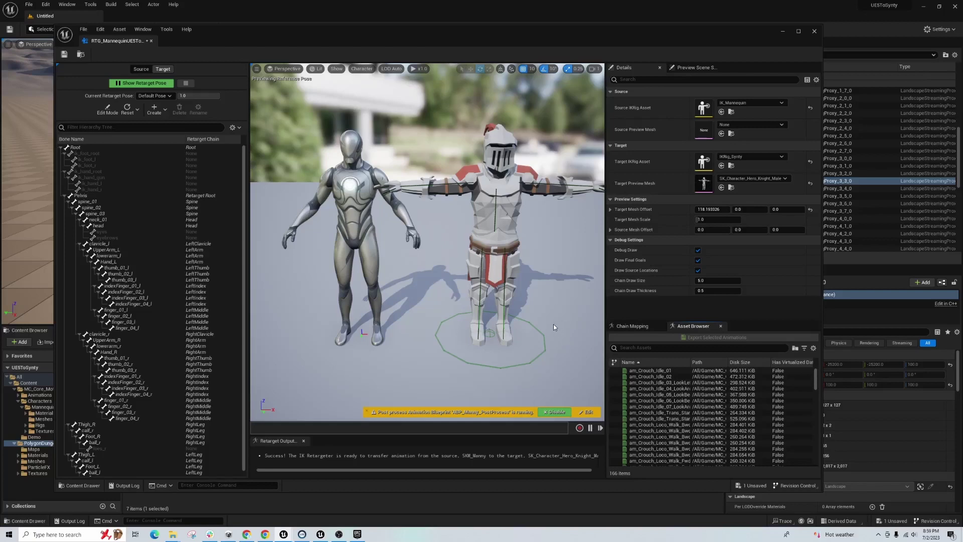
pyautogui.moveTo(544, 332)
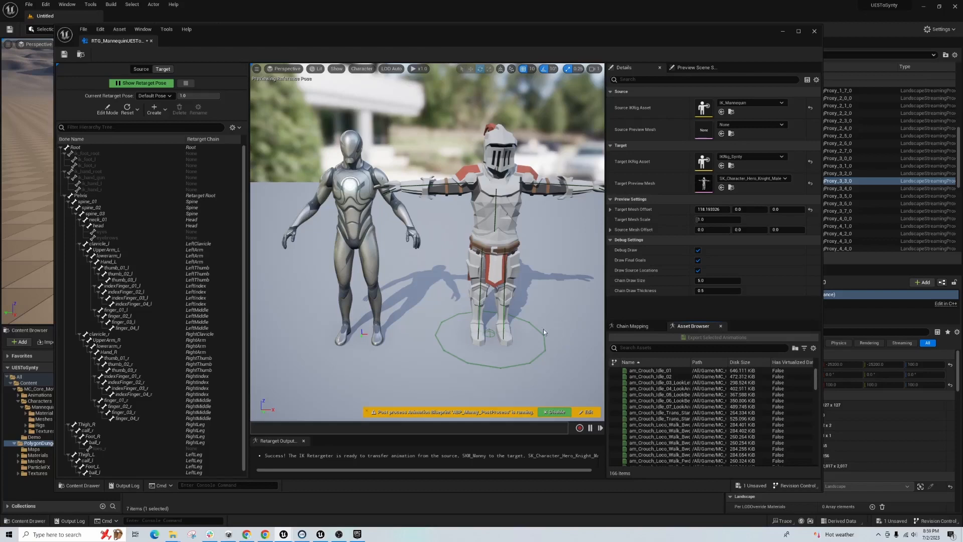
pyautogui.moveTo(405, 227)
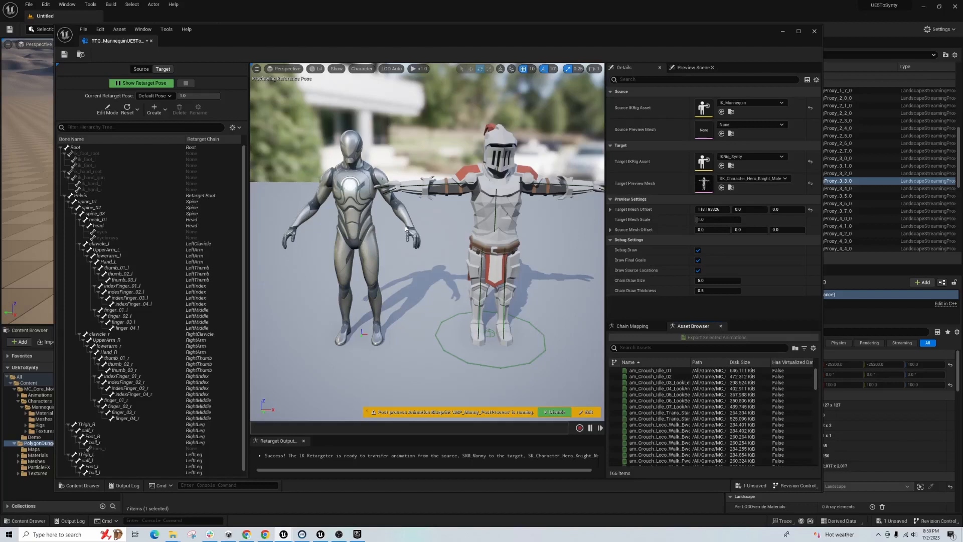
pyautogui.moveTo(442, 297)
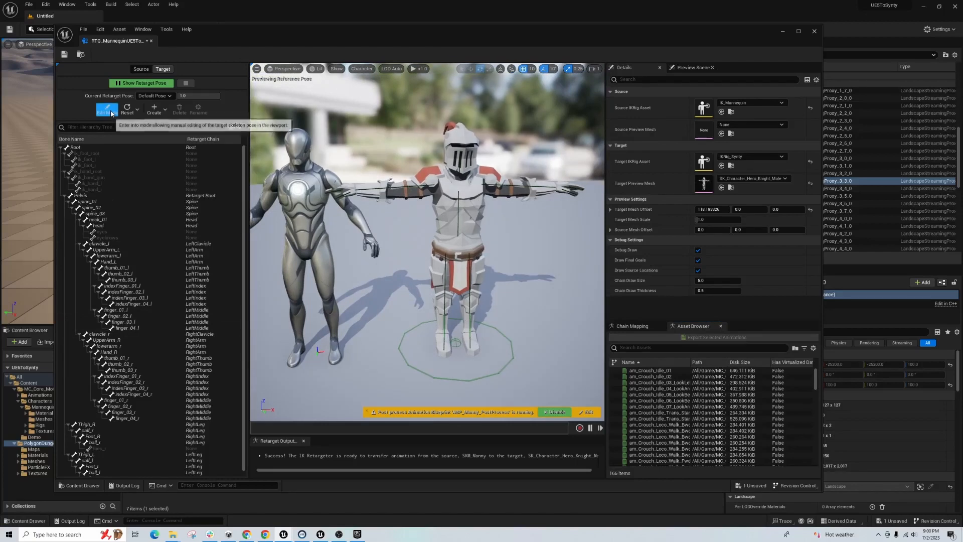
# Step: In Edit Mode, rotate the knight's UpperArm_L and UpperArm_R about 40° downward
pyautogui.click(106, 109)
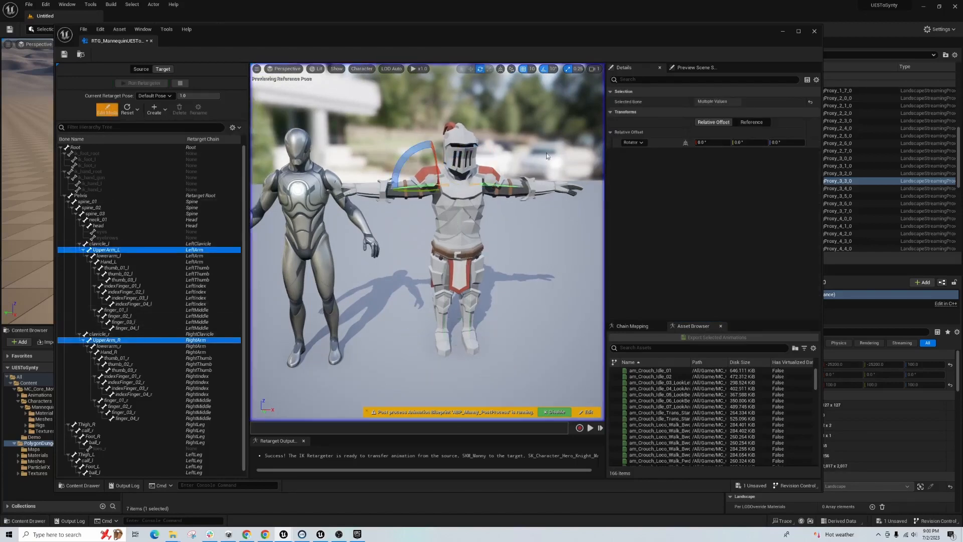
pyautogui.moveTo(544, 69)
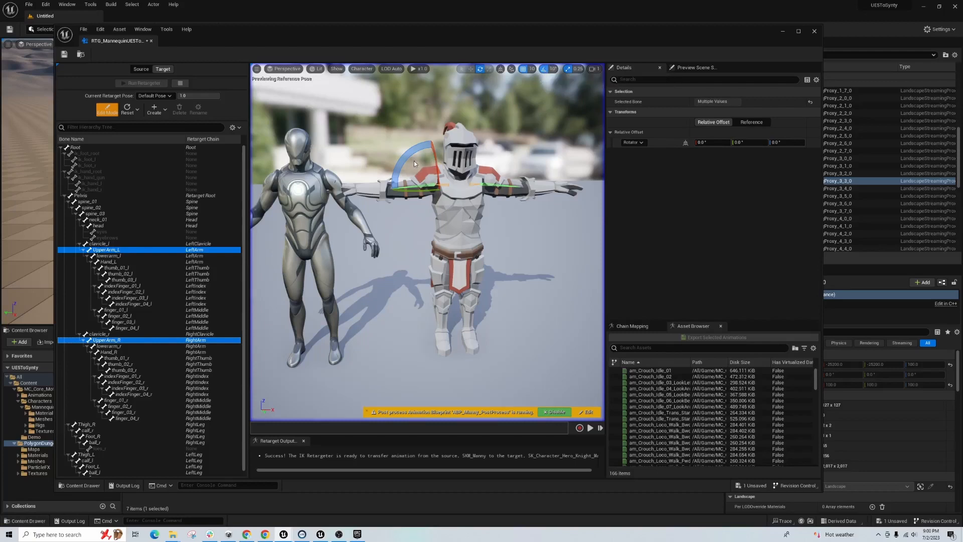
pyautogui.moveTo(442, 153); pyautogui.dragTo(473, 203)
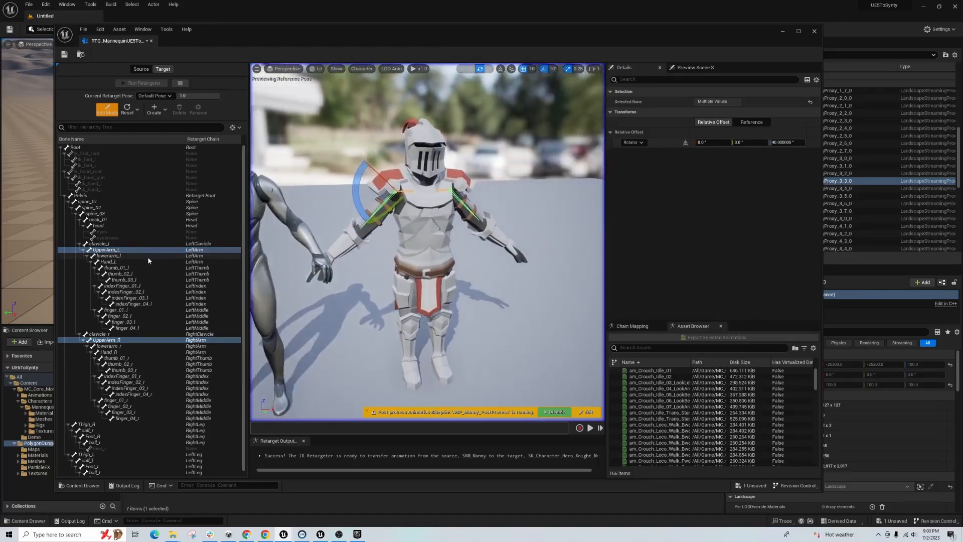
pyautogui.click(107, 255)
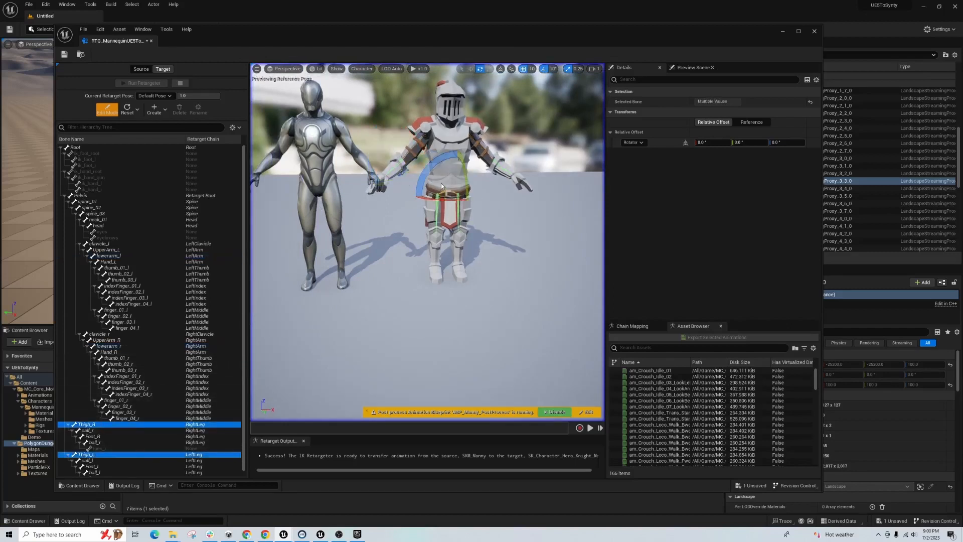
# Step: Rotate the knight's thighs about -5° and its feet about 5°
pyautogui.click(552, 68)
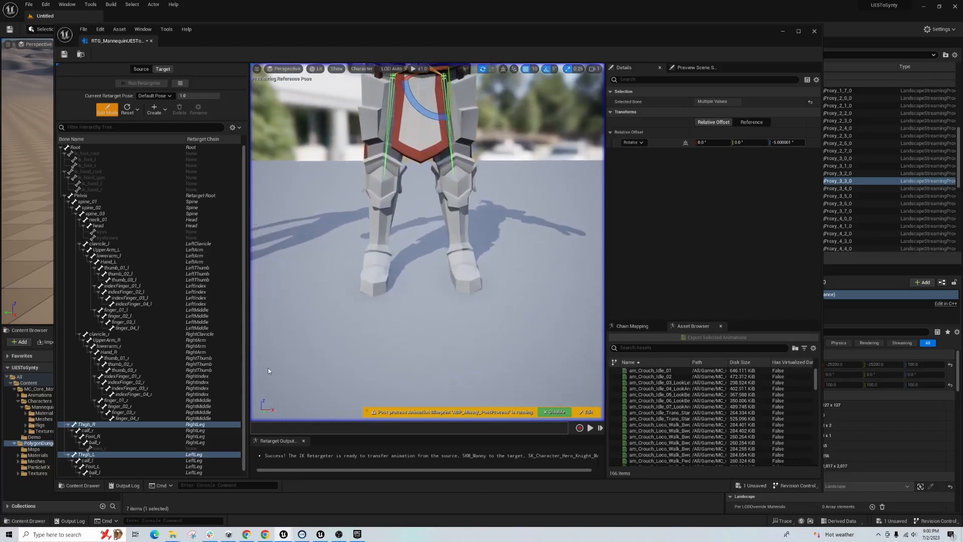
pyautogui.click(93, 436)
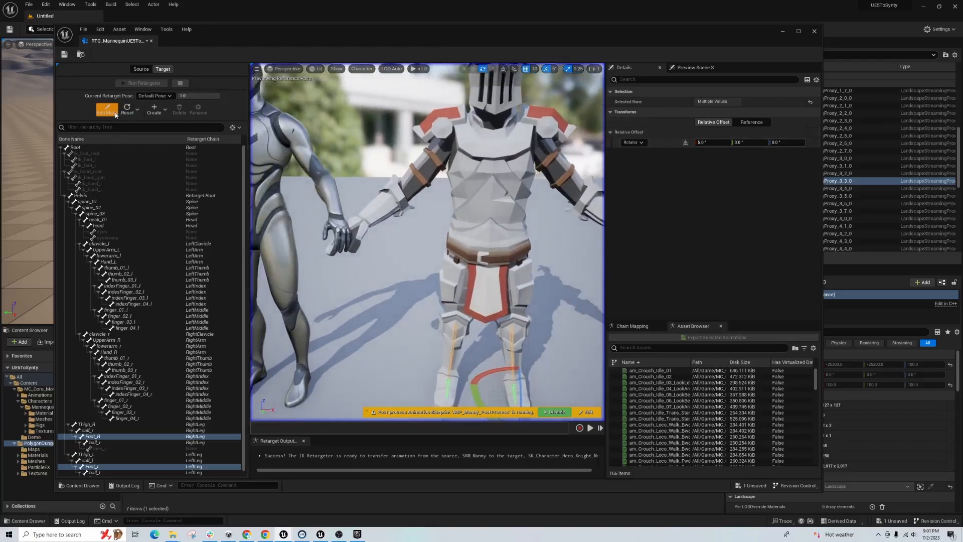
pyautogui.click(105, 109)
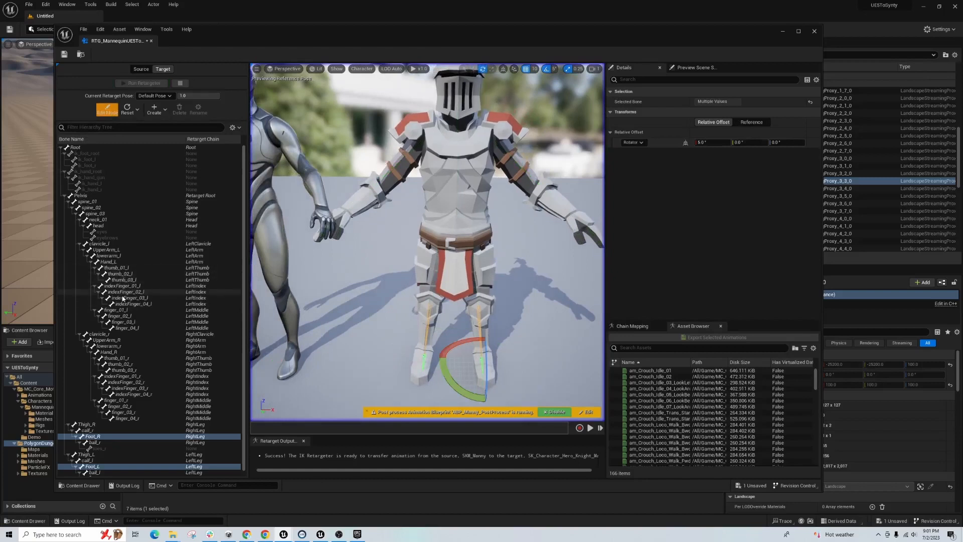
# Step: Rotate the index and middle finger bones of both hands about 10°
pyautogui.click(116, 285)
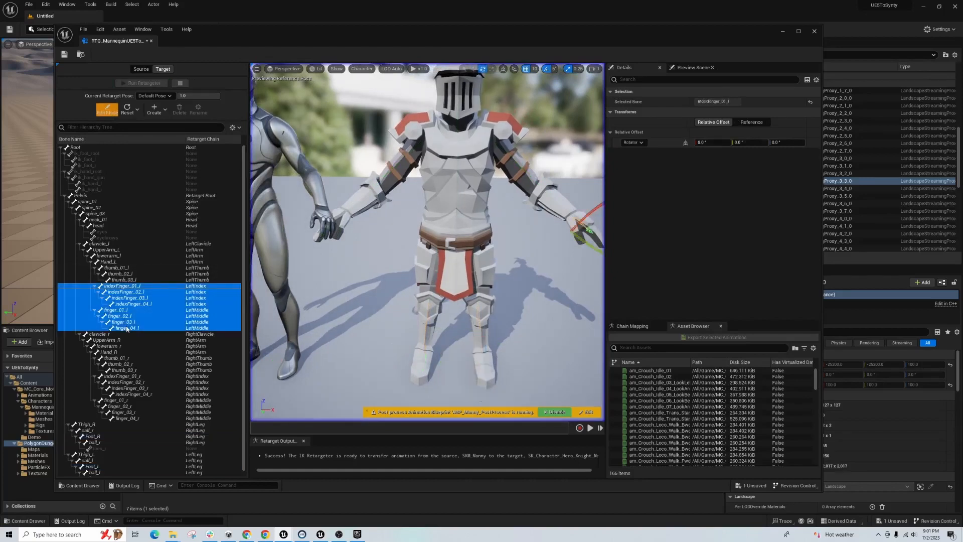
pyautogui.click(108, 382)
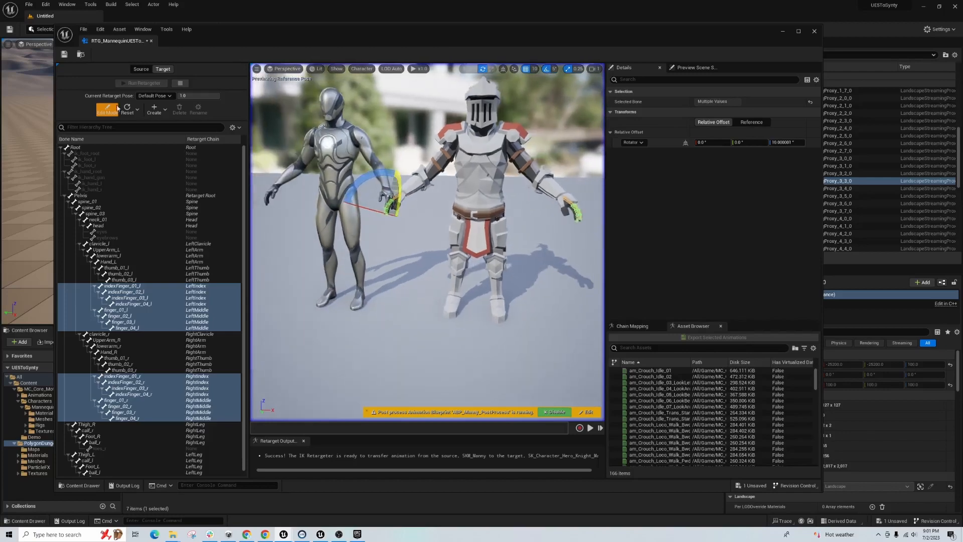
pyautogui.click(105, 110)
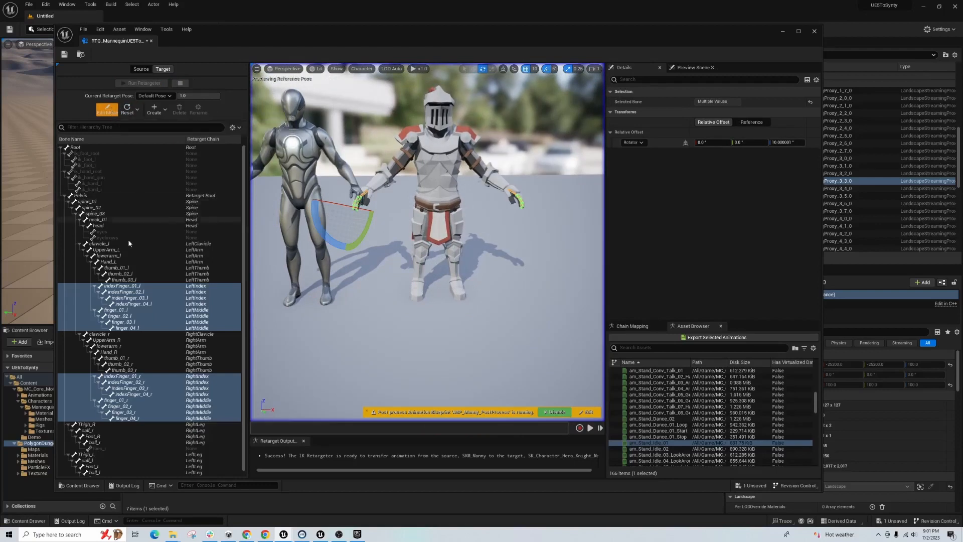
pyautogui.moveTo(122, 255)
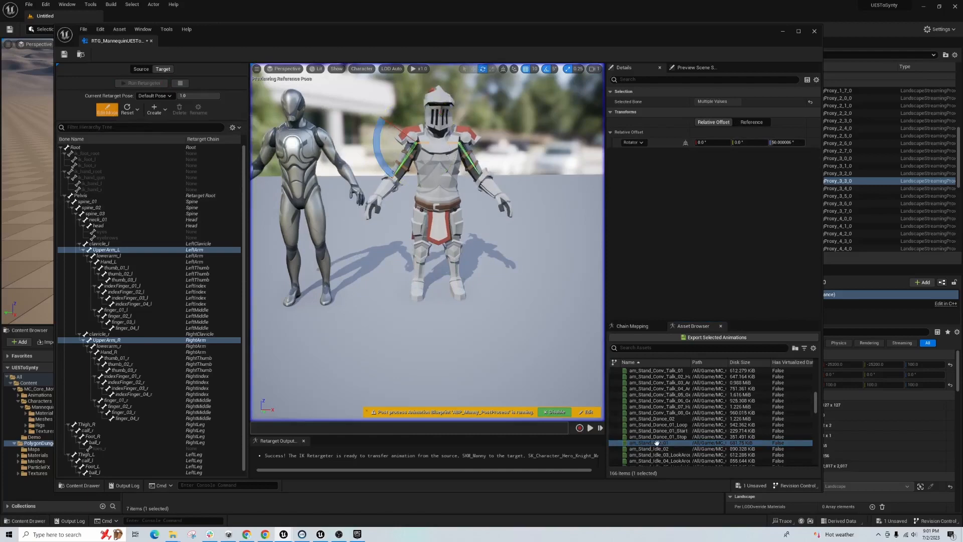
# Step: Re-angle the upper arms, exit Edit Mode, and preview am_Stand_Idle_01 on the knight
pyautogui.doubleClick(654, 442)
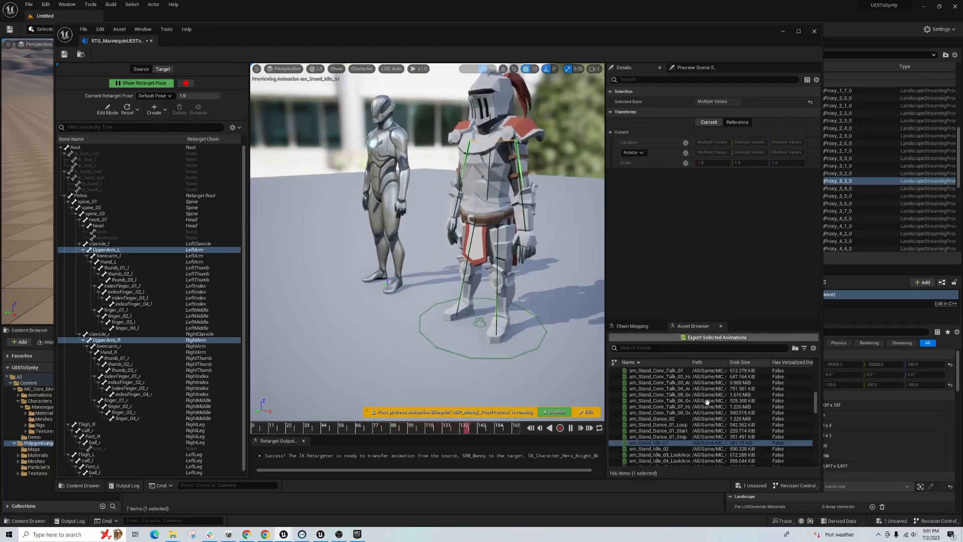
pyautogui.click(660, 418)
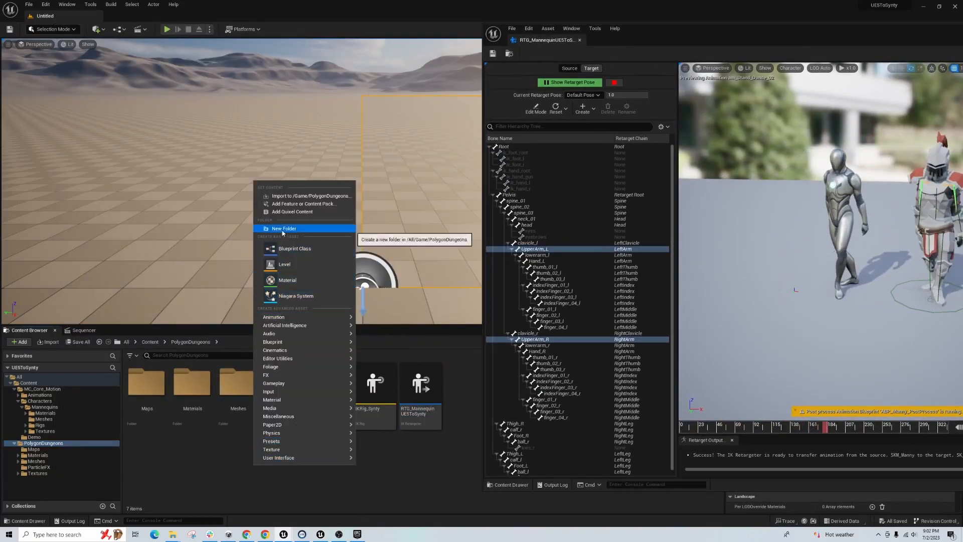
# Step: Export the dance and idle animations into a new Anims folder with suffix _Synty
pyautogui.click(284, 227)
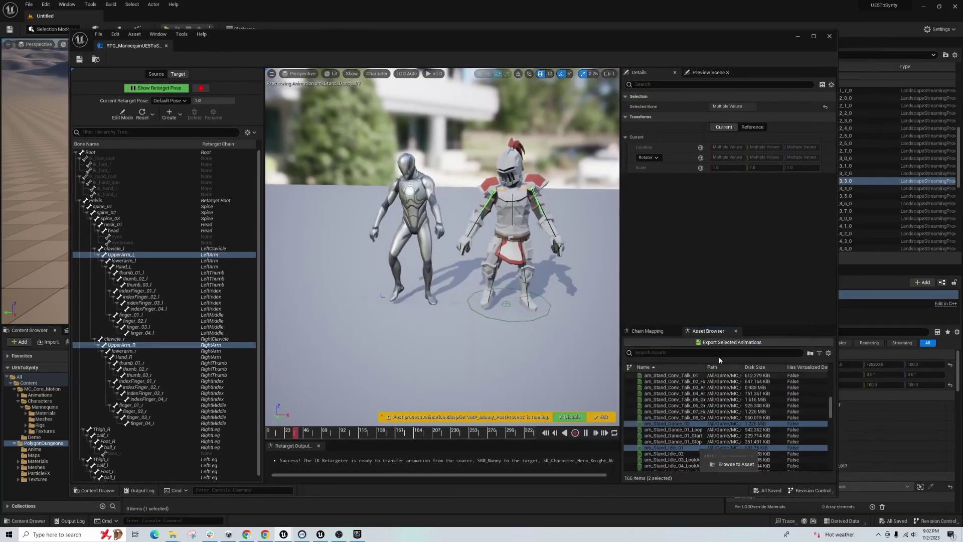
pyautogui.click(731, 342)
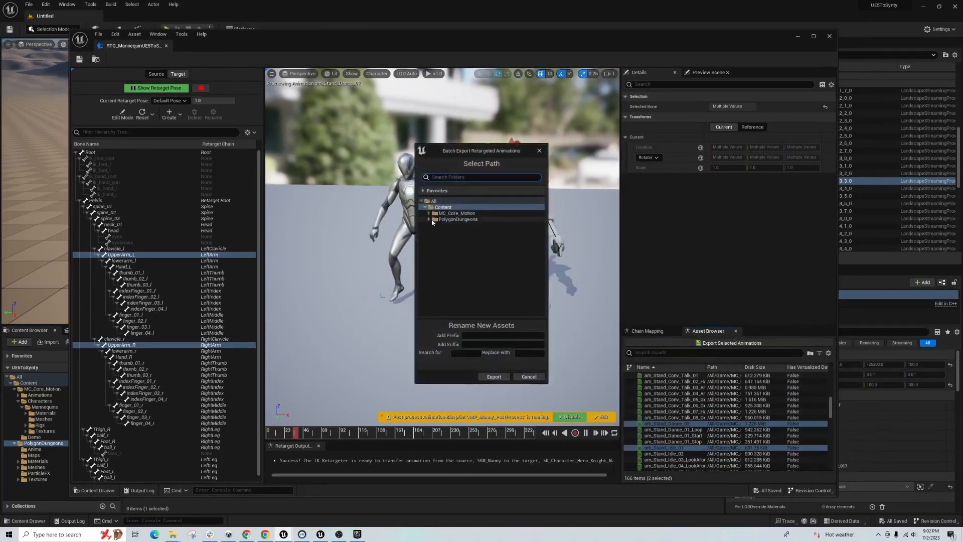
pyautogui.click(429, 219)
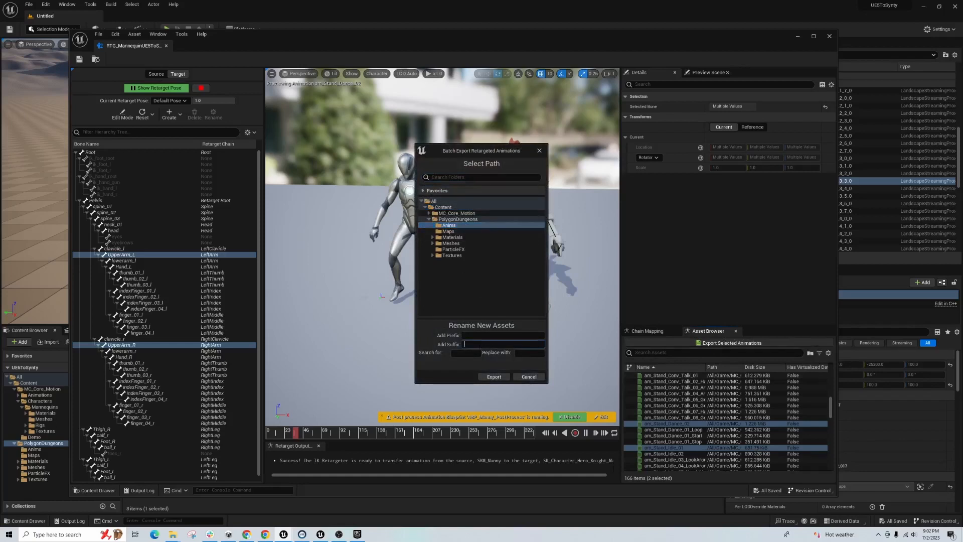
pyautogui.write('_Synty')
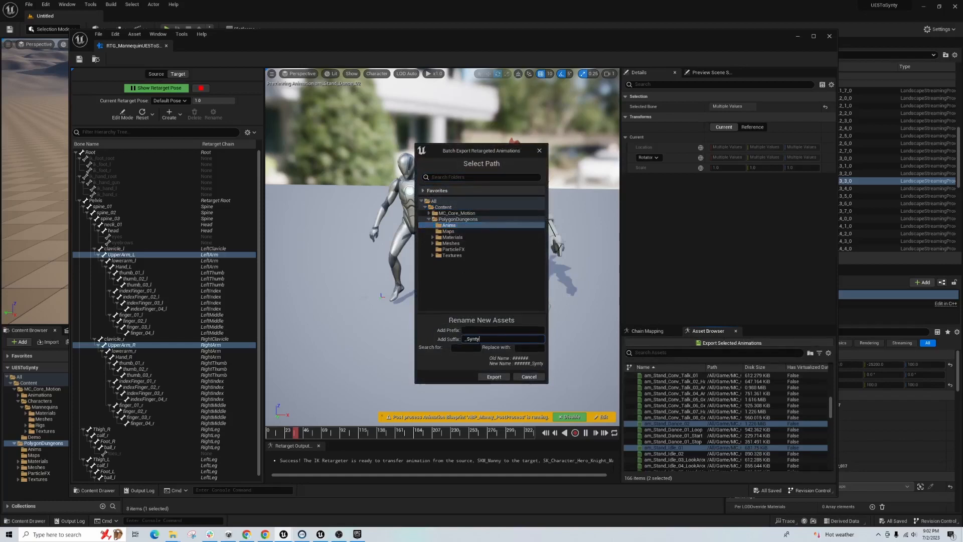
pyautogui.click(493, 376)
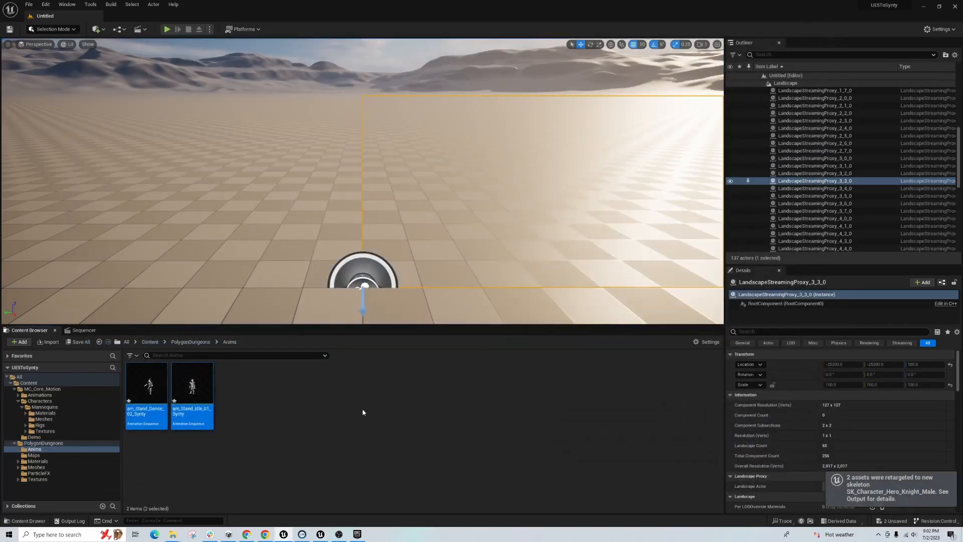
pyautogui.doubleClick(191, 385)
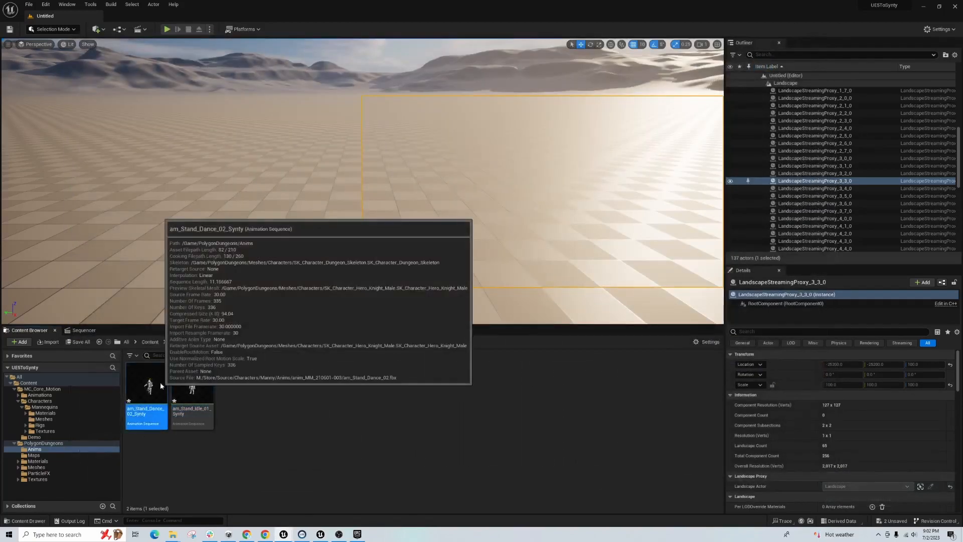
pyautogui.doubleClick(146, 385)
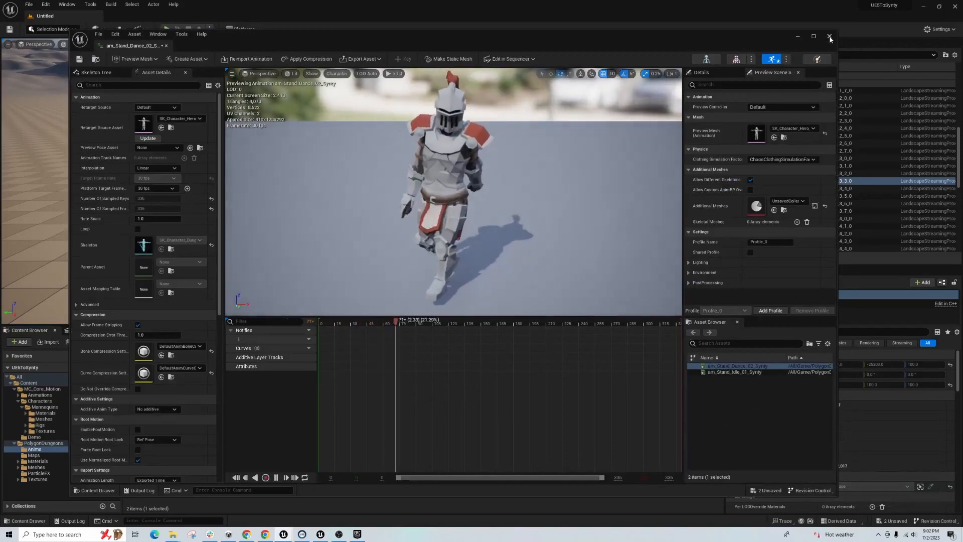
pyautogui.click(829, 38)
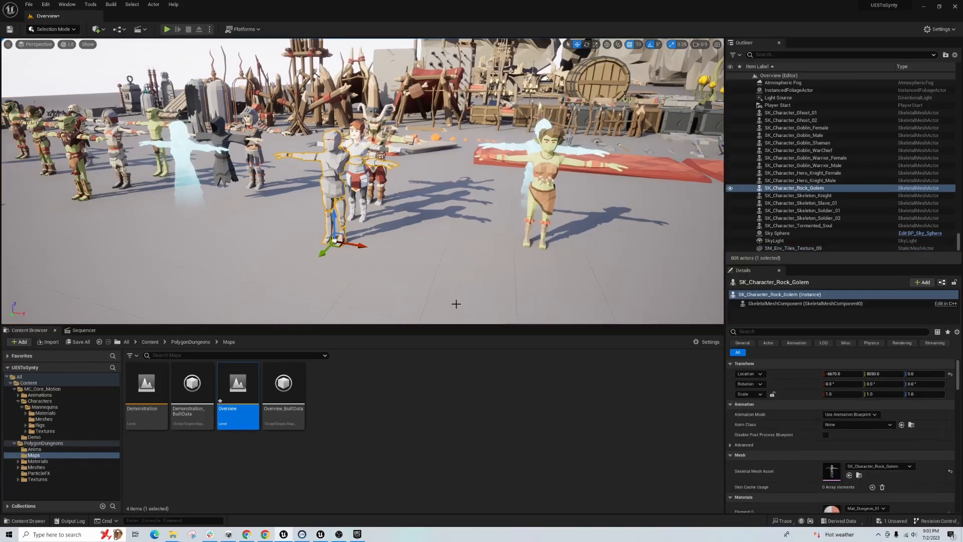
# Step: Set the golem and goblin Animation Mode to Use Animation Asset
pyautogui.click(850, 414)
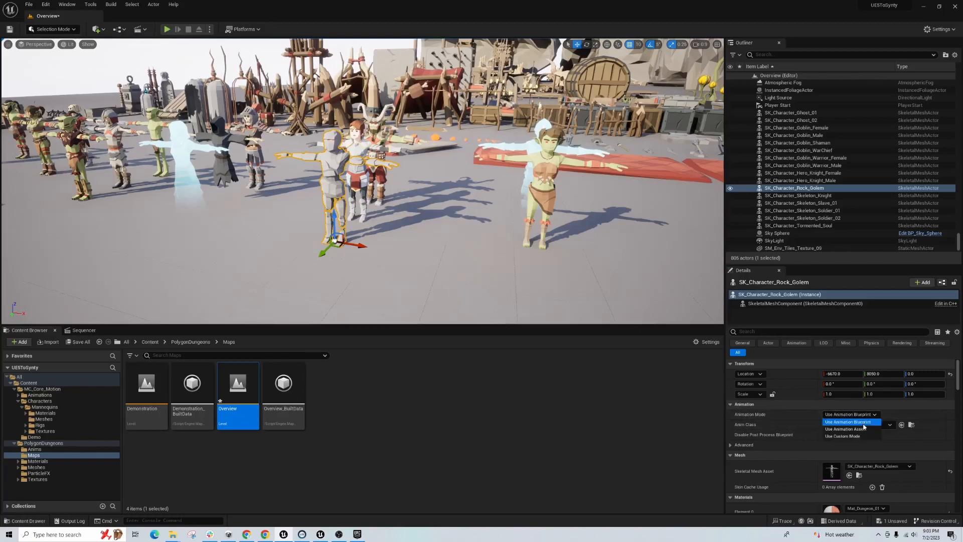
pyautogui.click(851, 428)
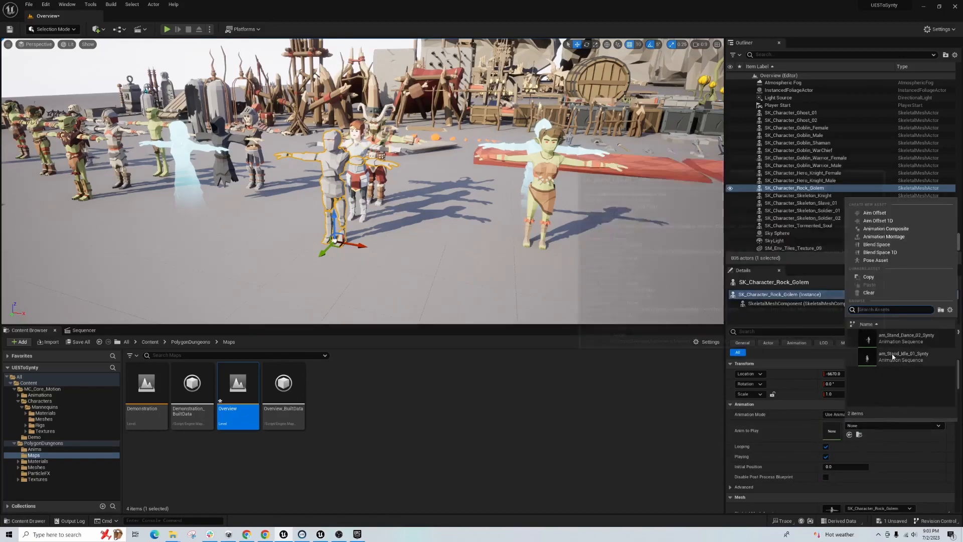
pyautogui.moveTo(893, 356)
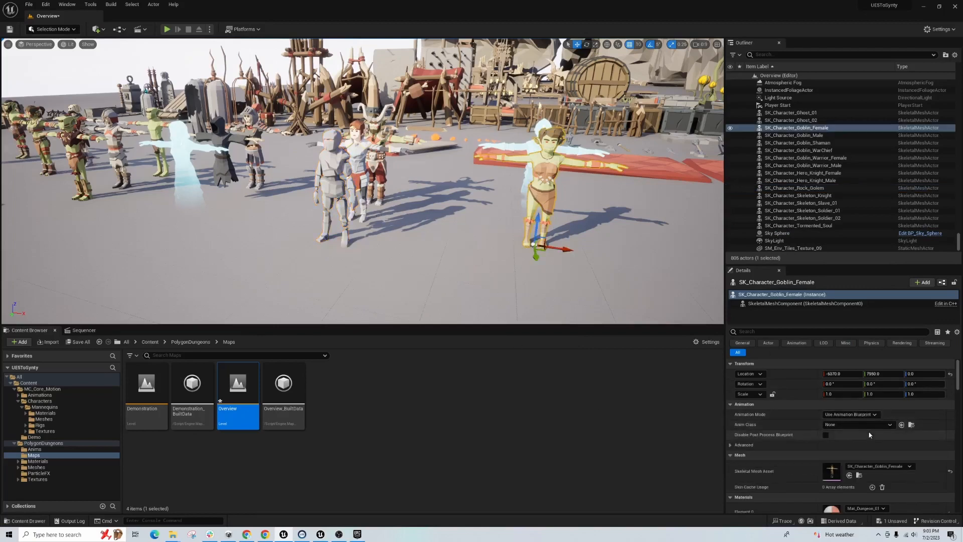
pyautogui.click(849, 414)
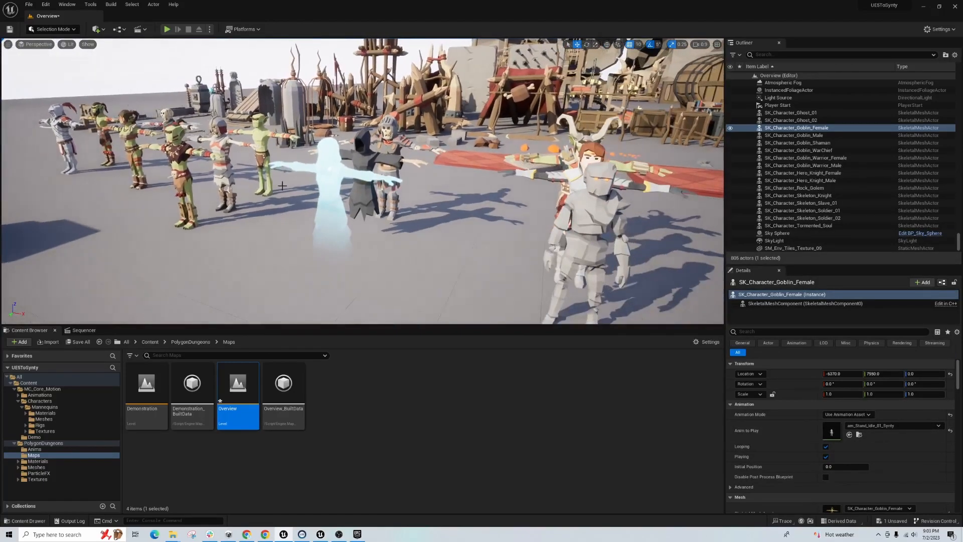
# Step: Set the ghost to Use Animation Asset, then play the level
pyautogui.click(791, 120)
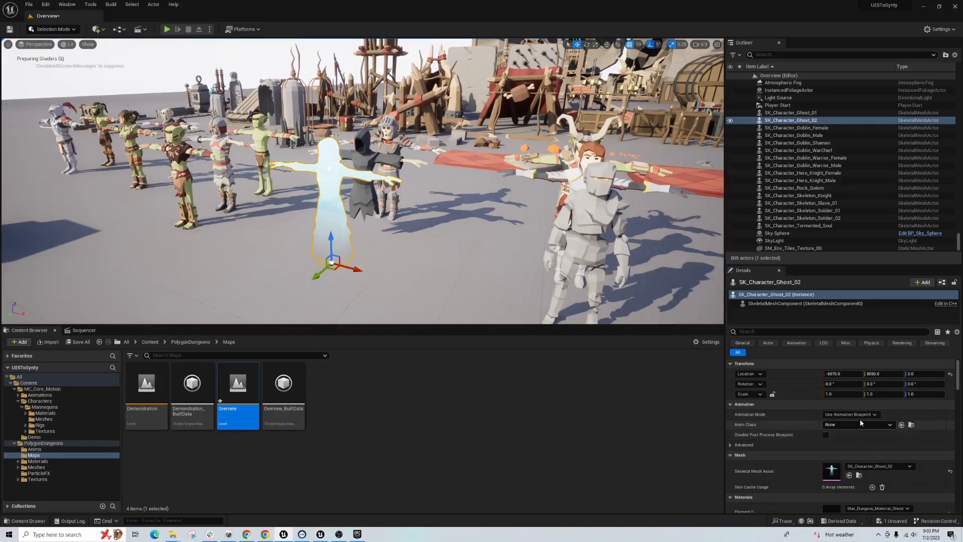
pyautogui.click(848, 414)
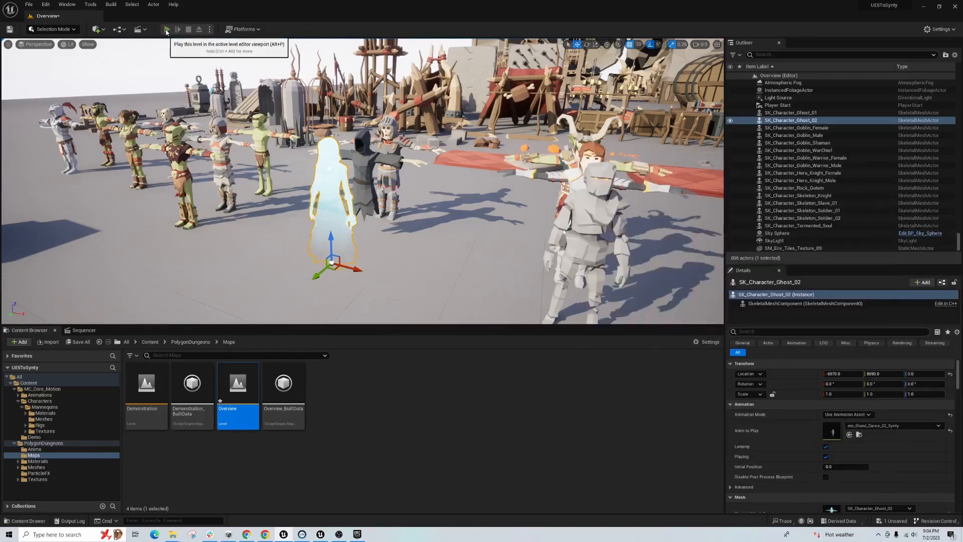
pyautogui.click(166, 29)
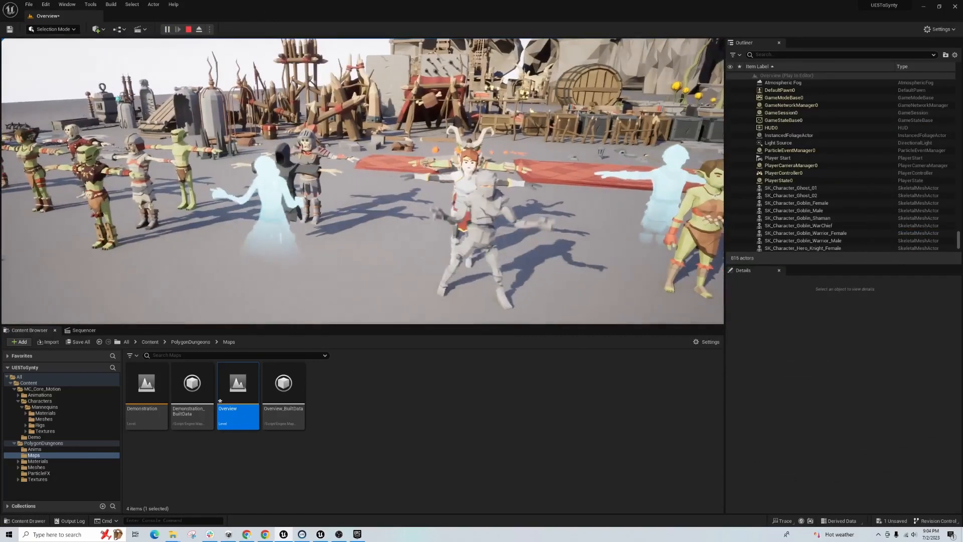